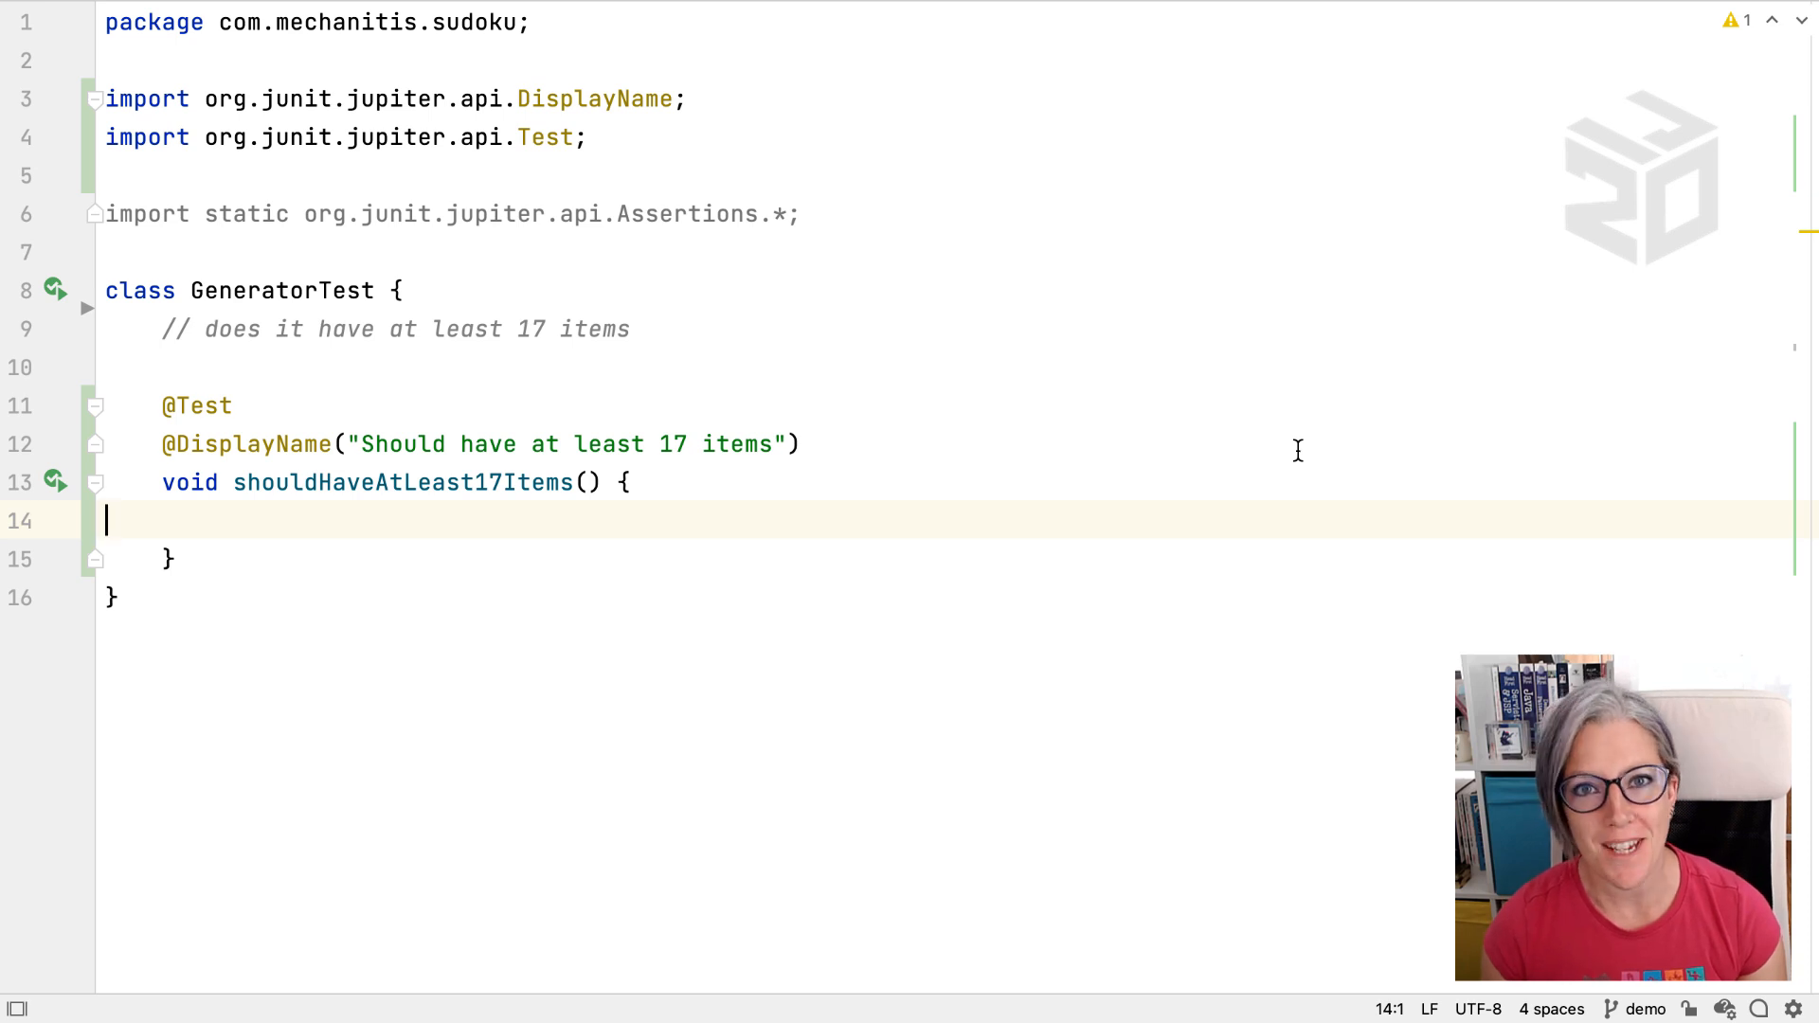
Step: Add 'new Generator()' to the test, stored via the .var postfix in local variable 'generator'
{"action": "key", "text": "Tab"}
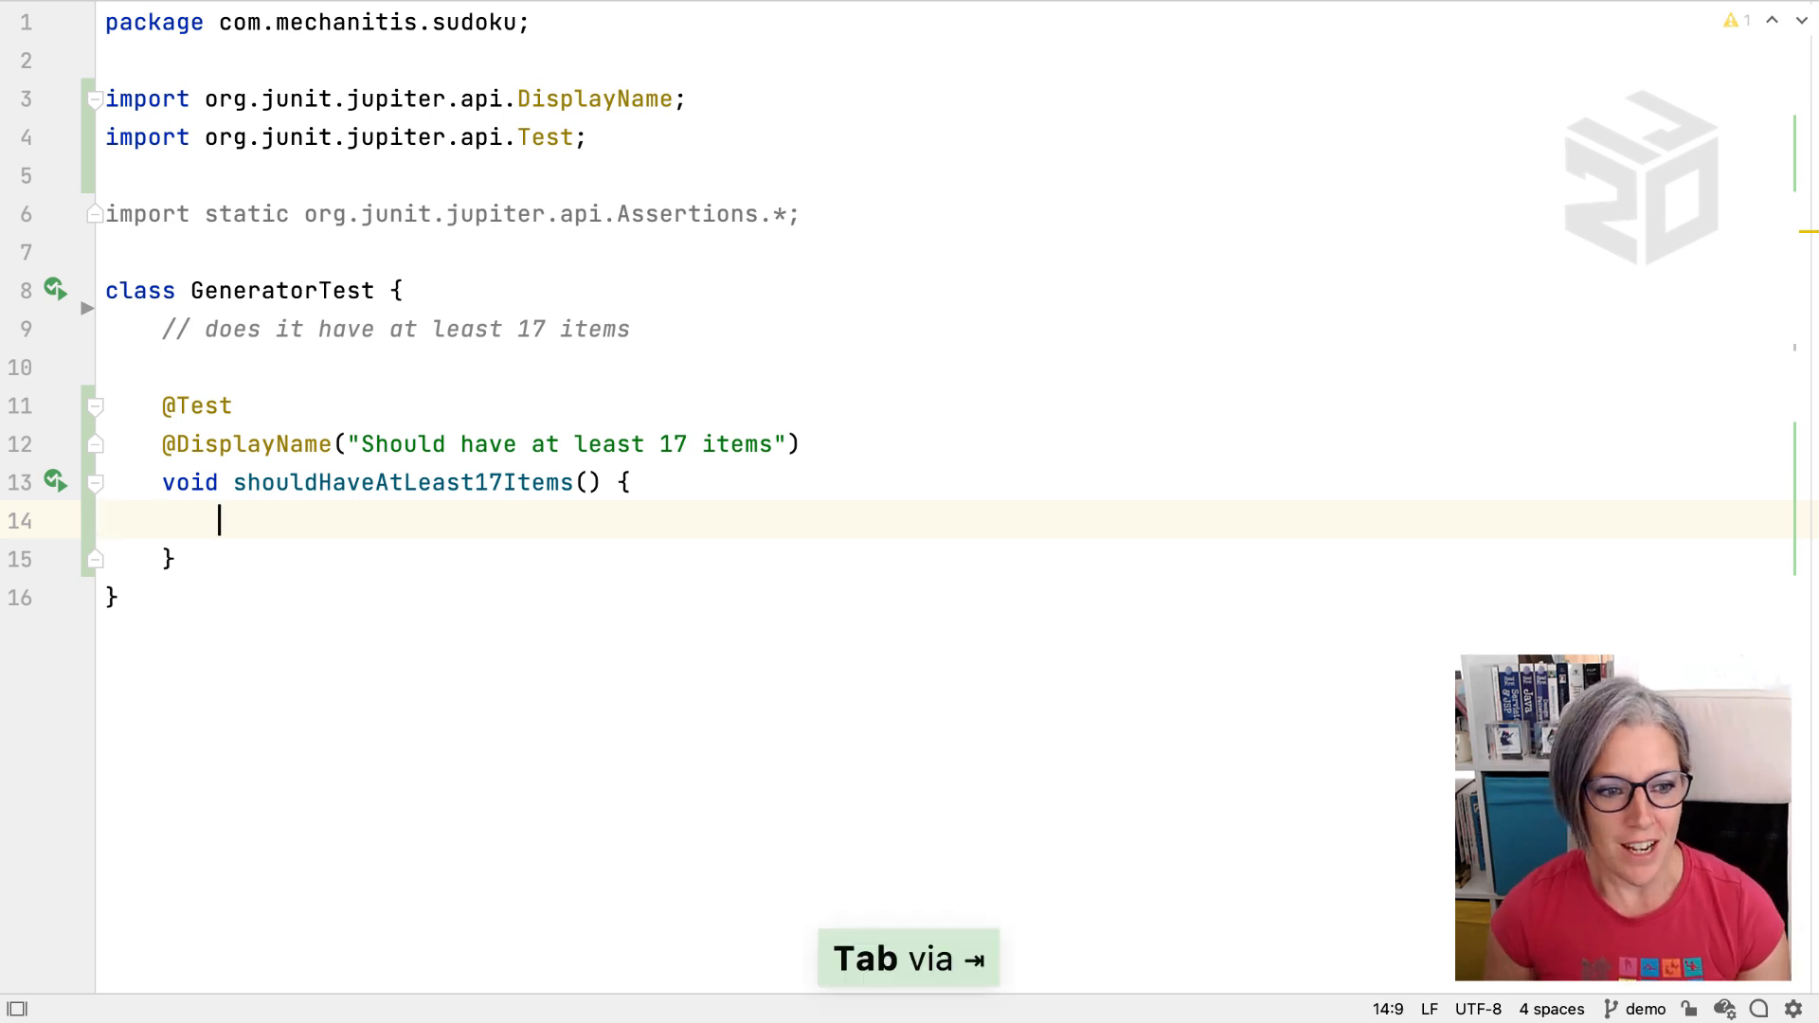
{"action": "type", "text": "new Generator("}
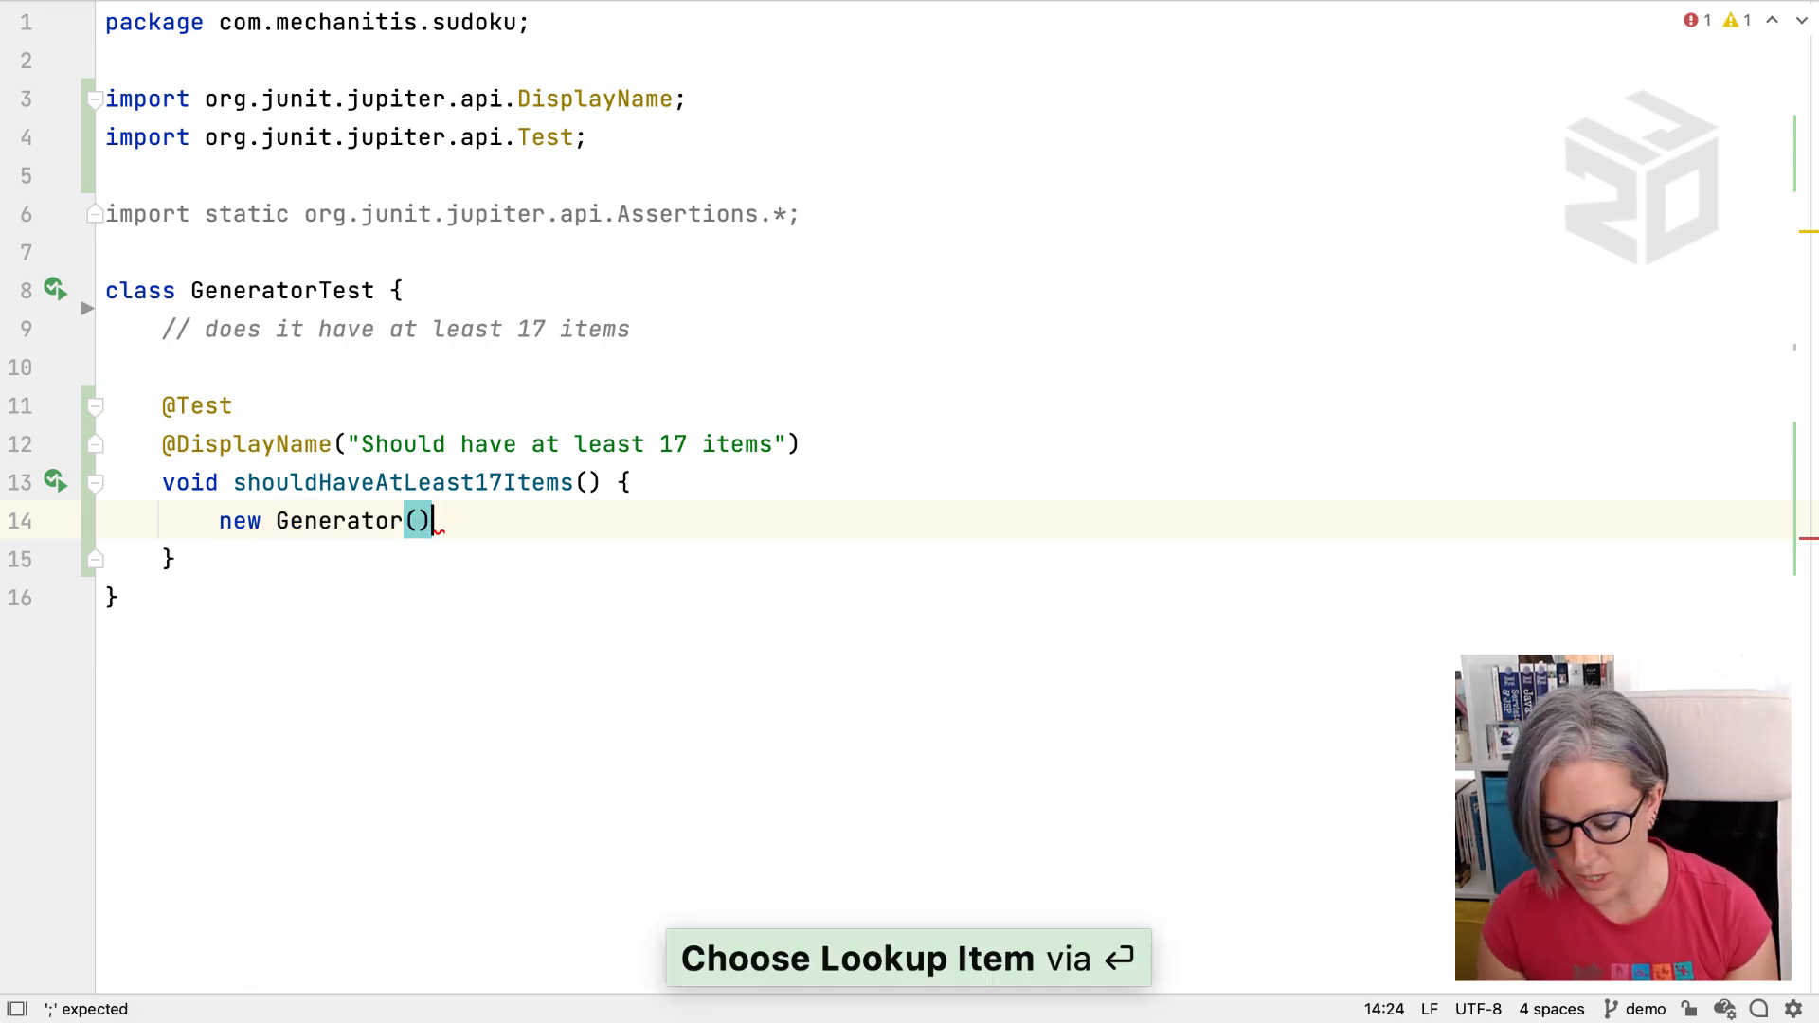
{"action": "type", "text": ".val"}
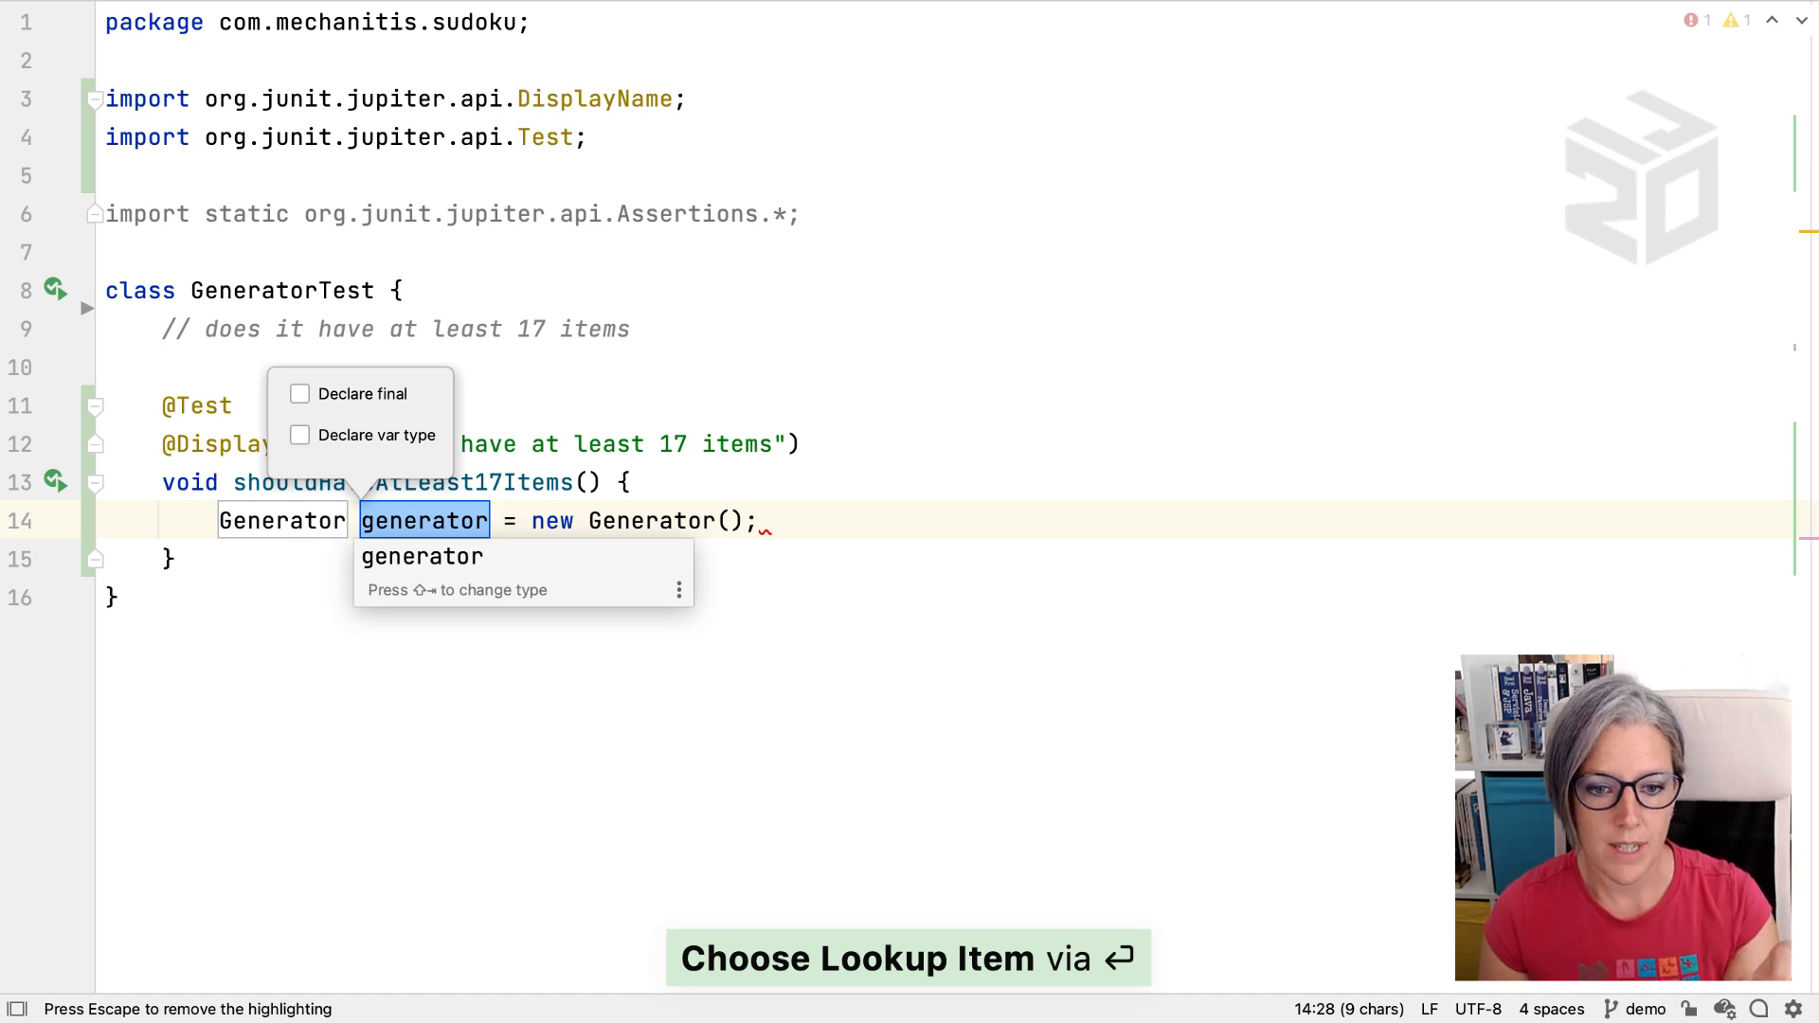
{"action": "key", "text": "Return"}
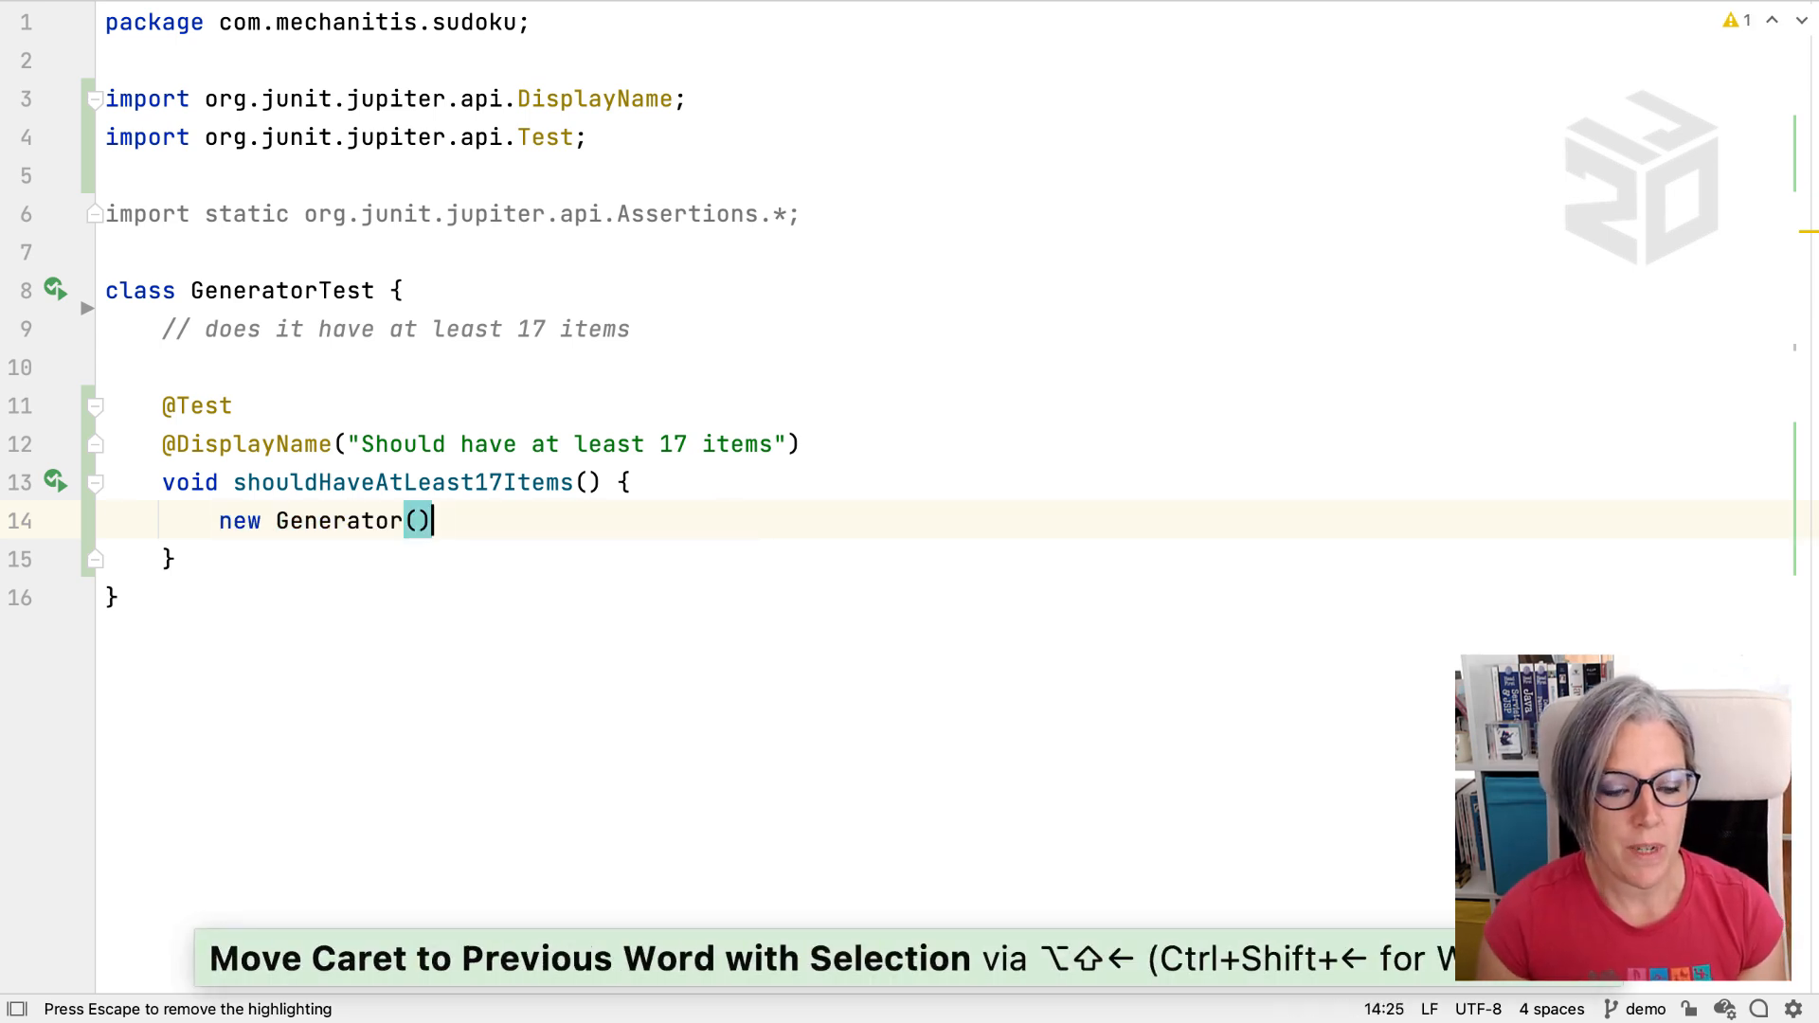
{"action": "type", "text": "."}
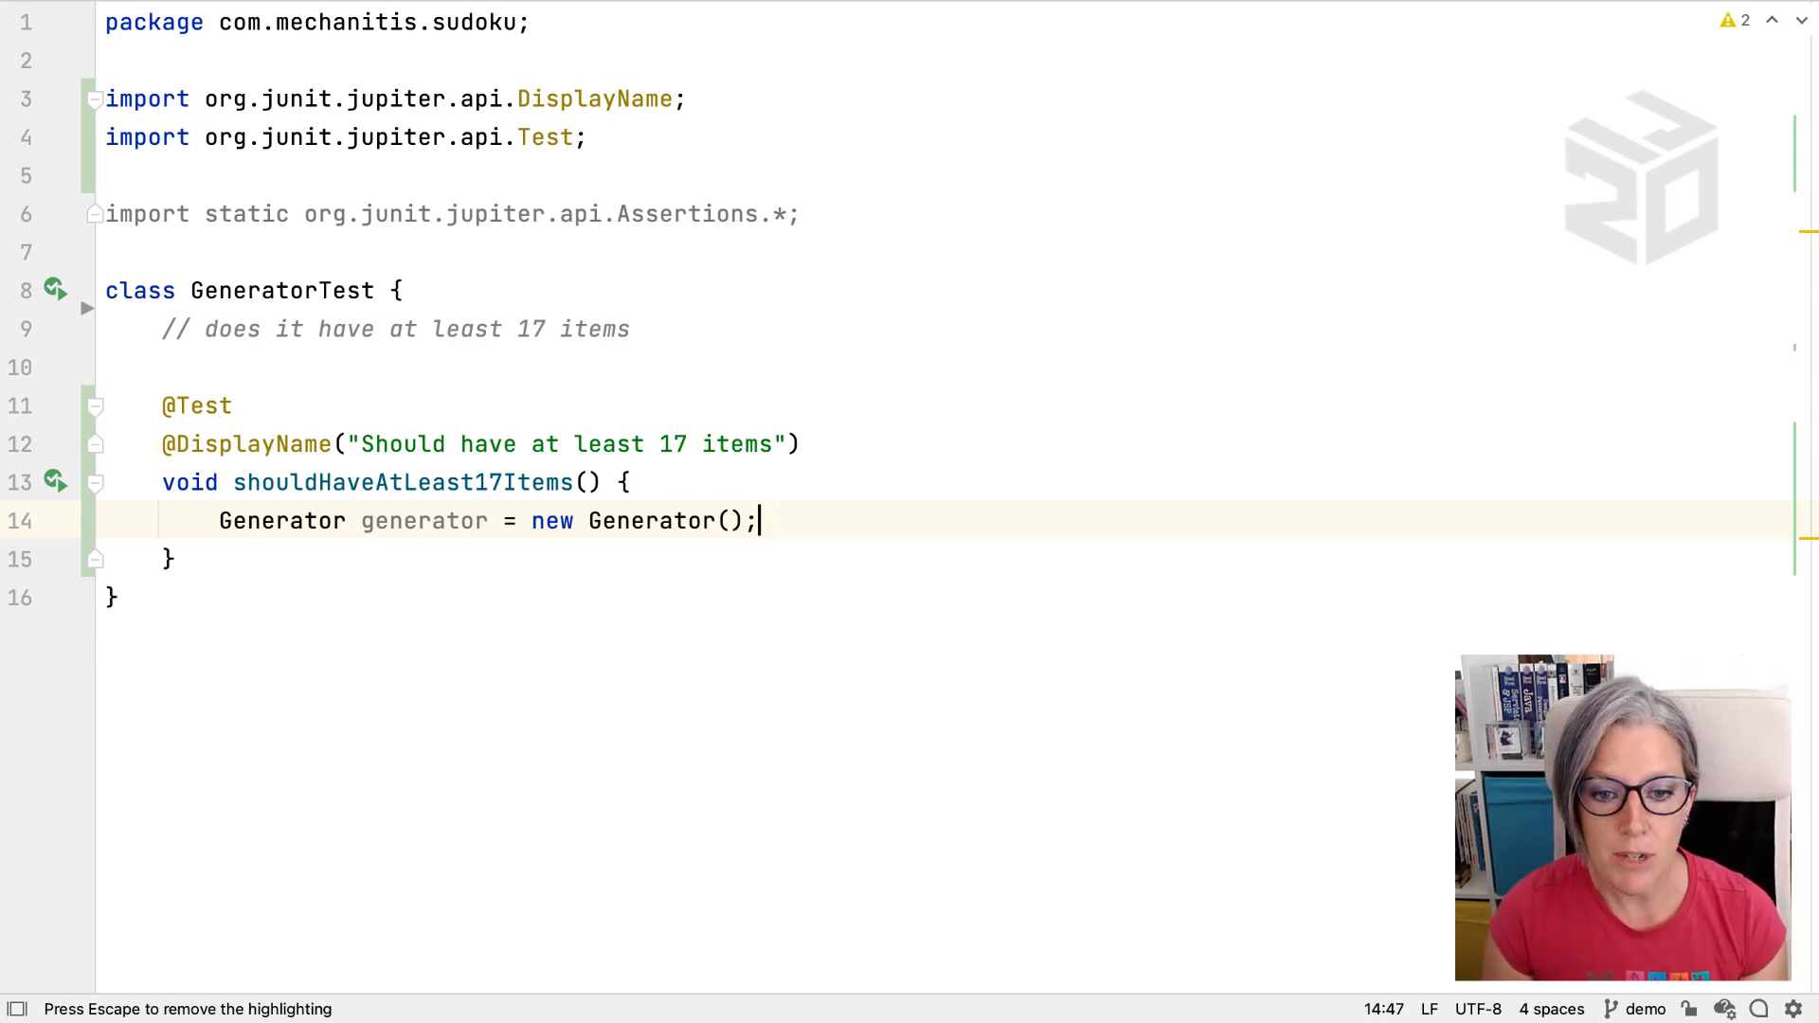
Step: In Grid.java's inner loop, add an if block checking cell.isEmpty() negated with the .not postfix
{"action": "key", "text": "cmd+e"}
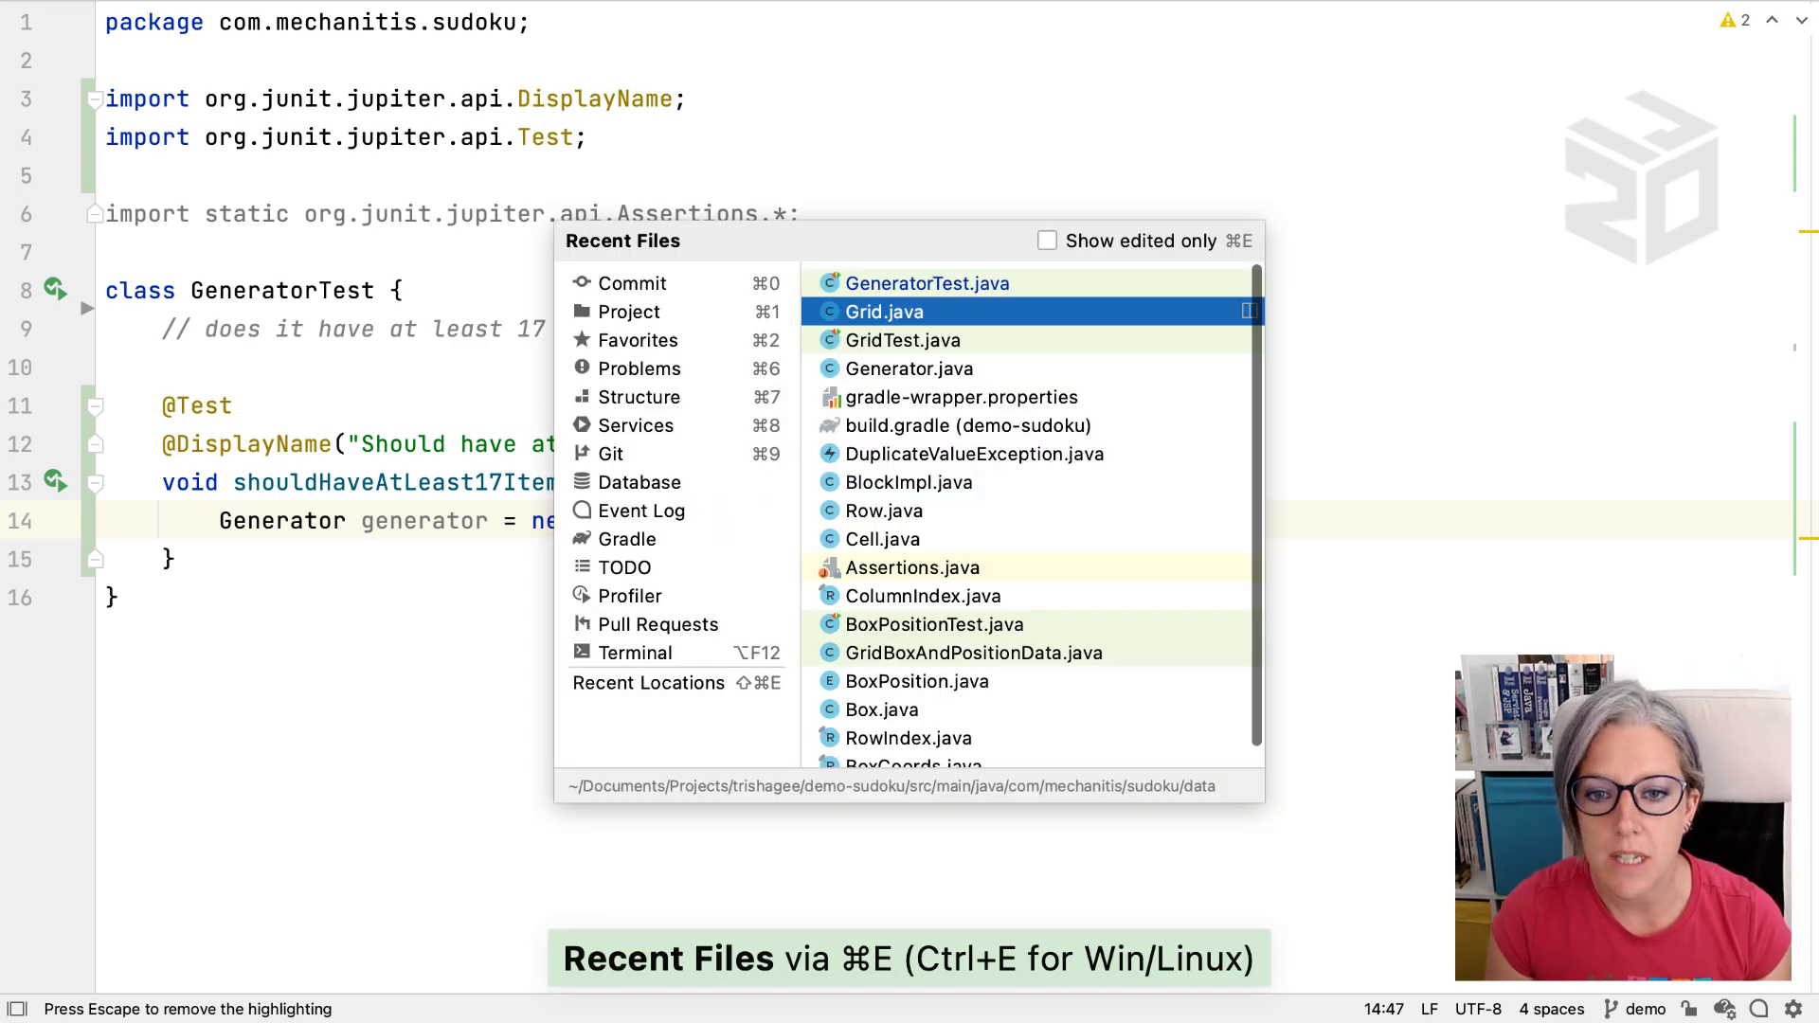
{"action": "left_click", "coordinate": [884, 310]}
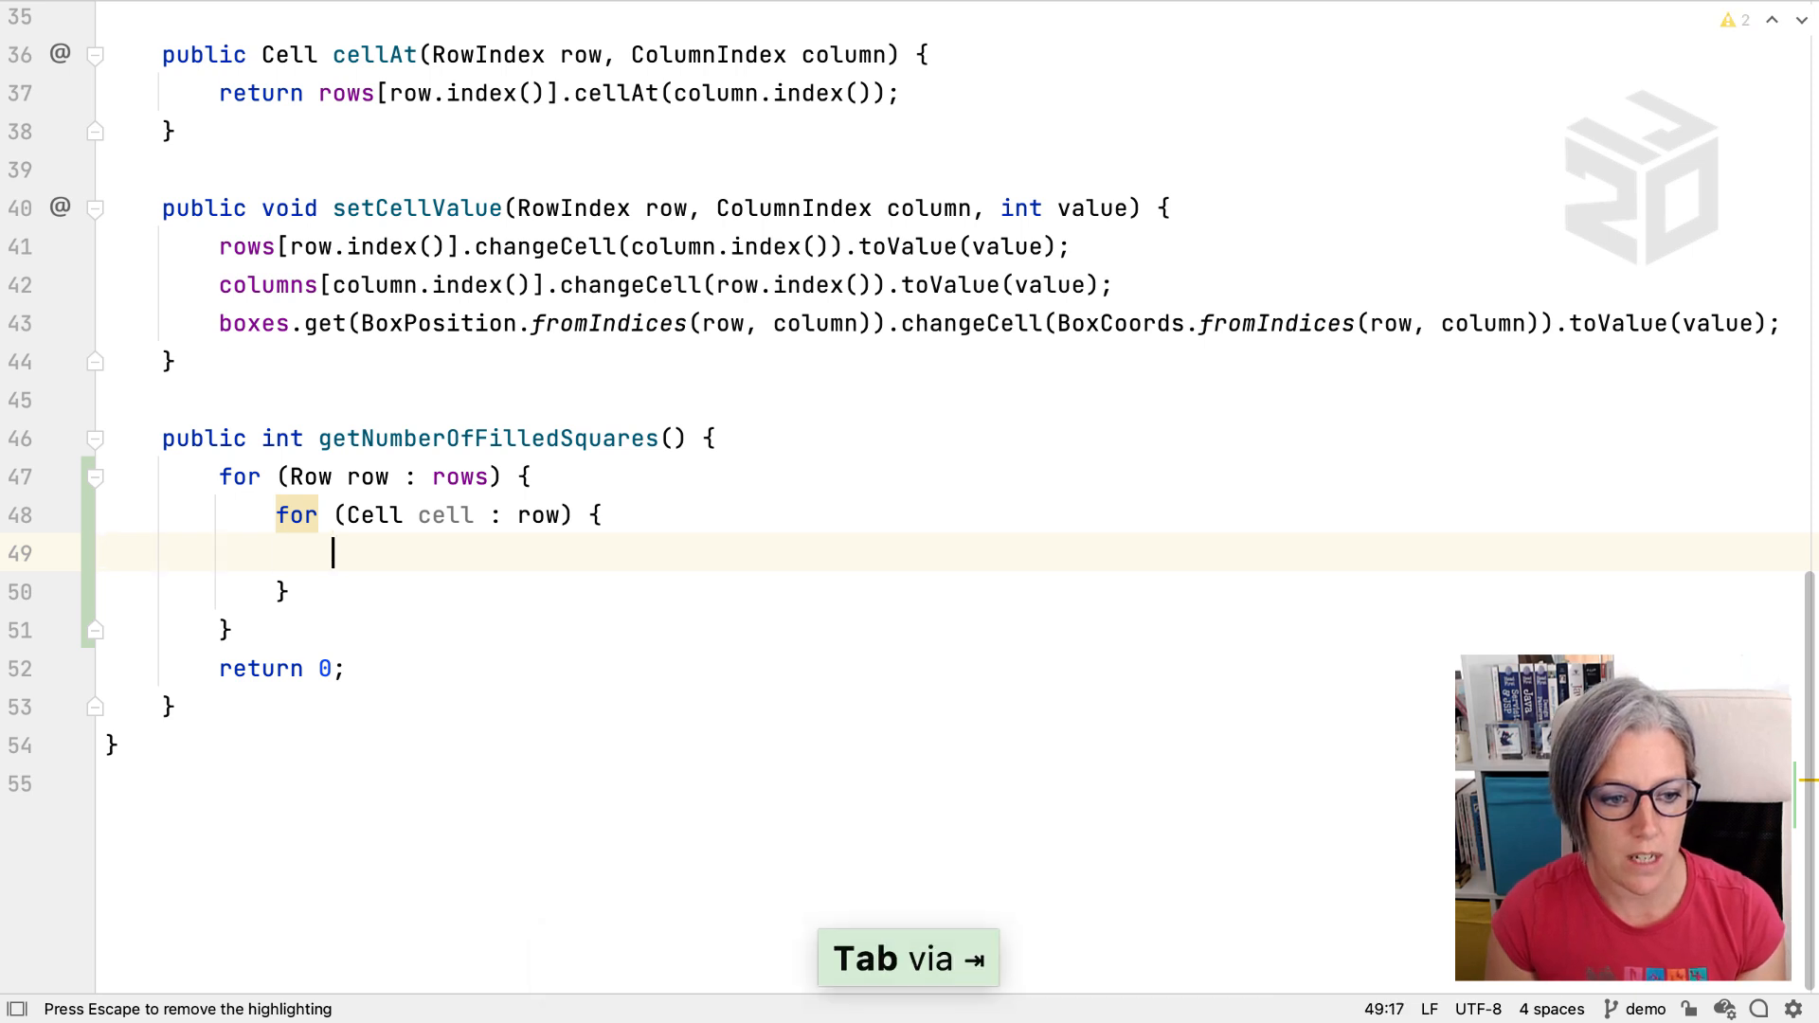
{"action": "type", "text": "if"}
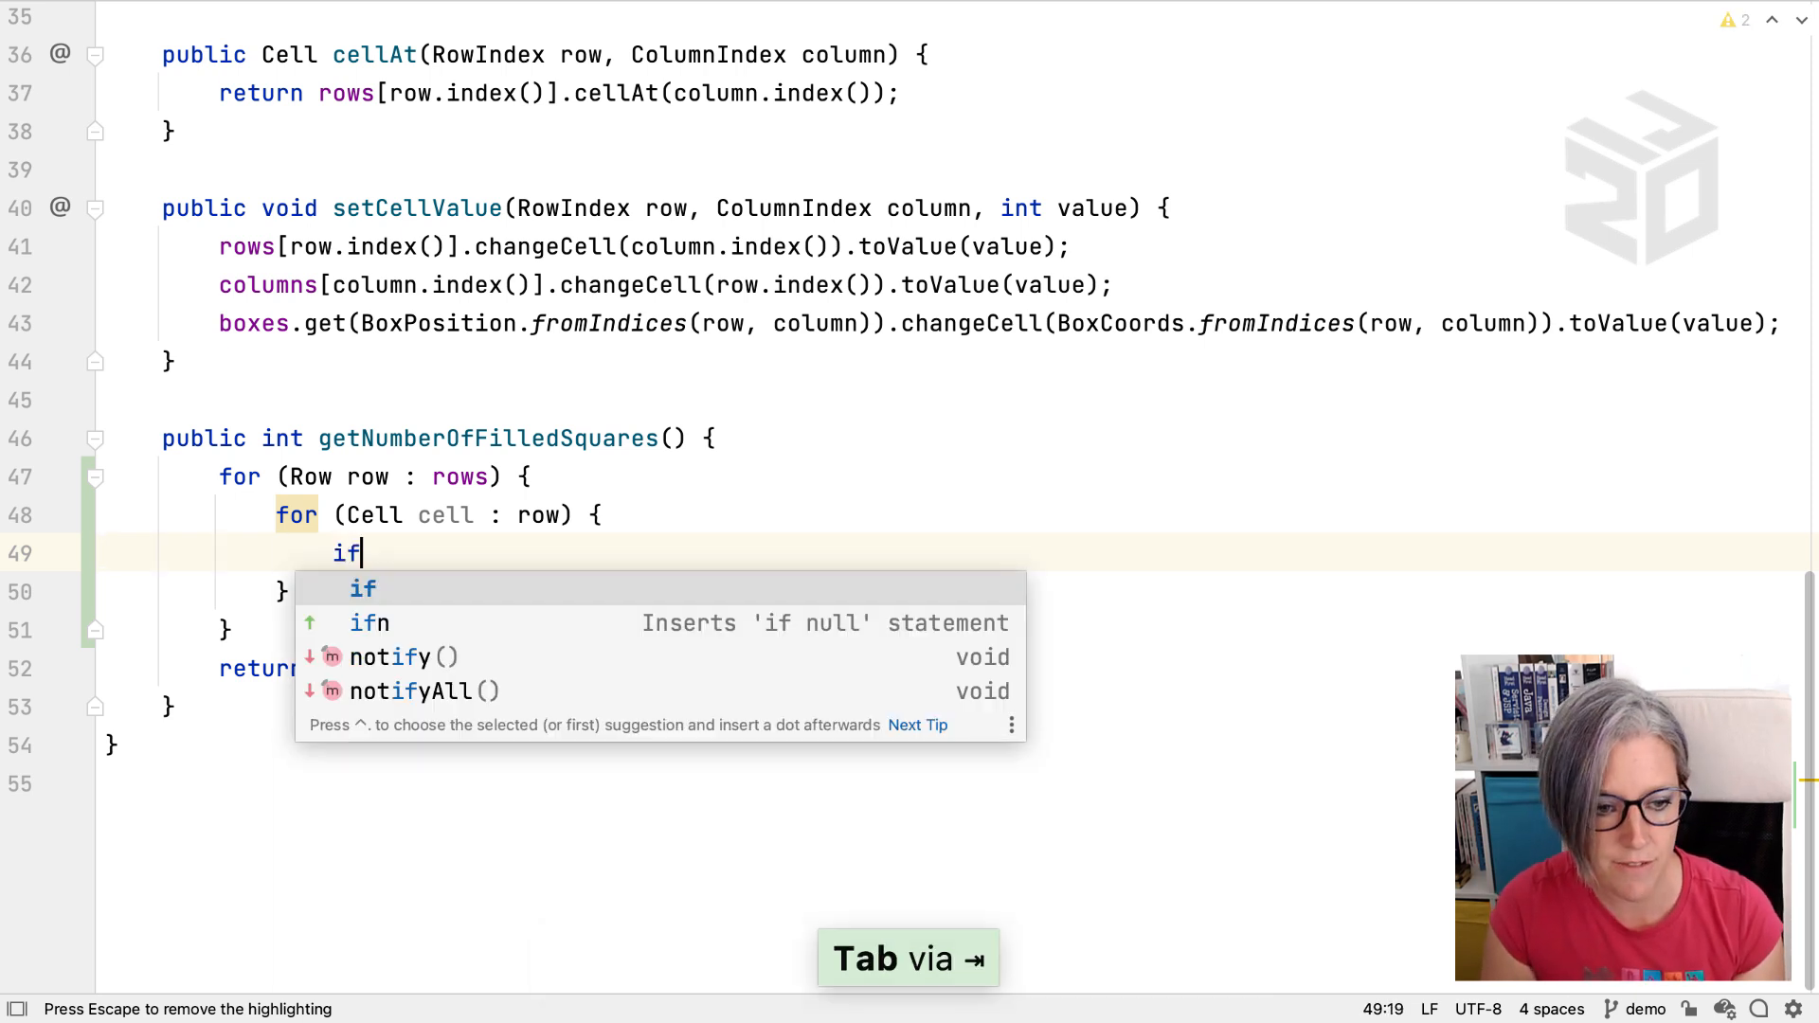
{"action": "type", "text": "(cell"}
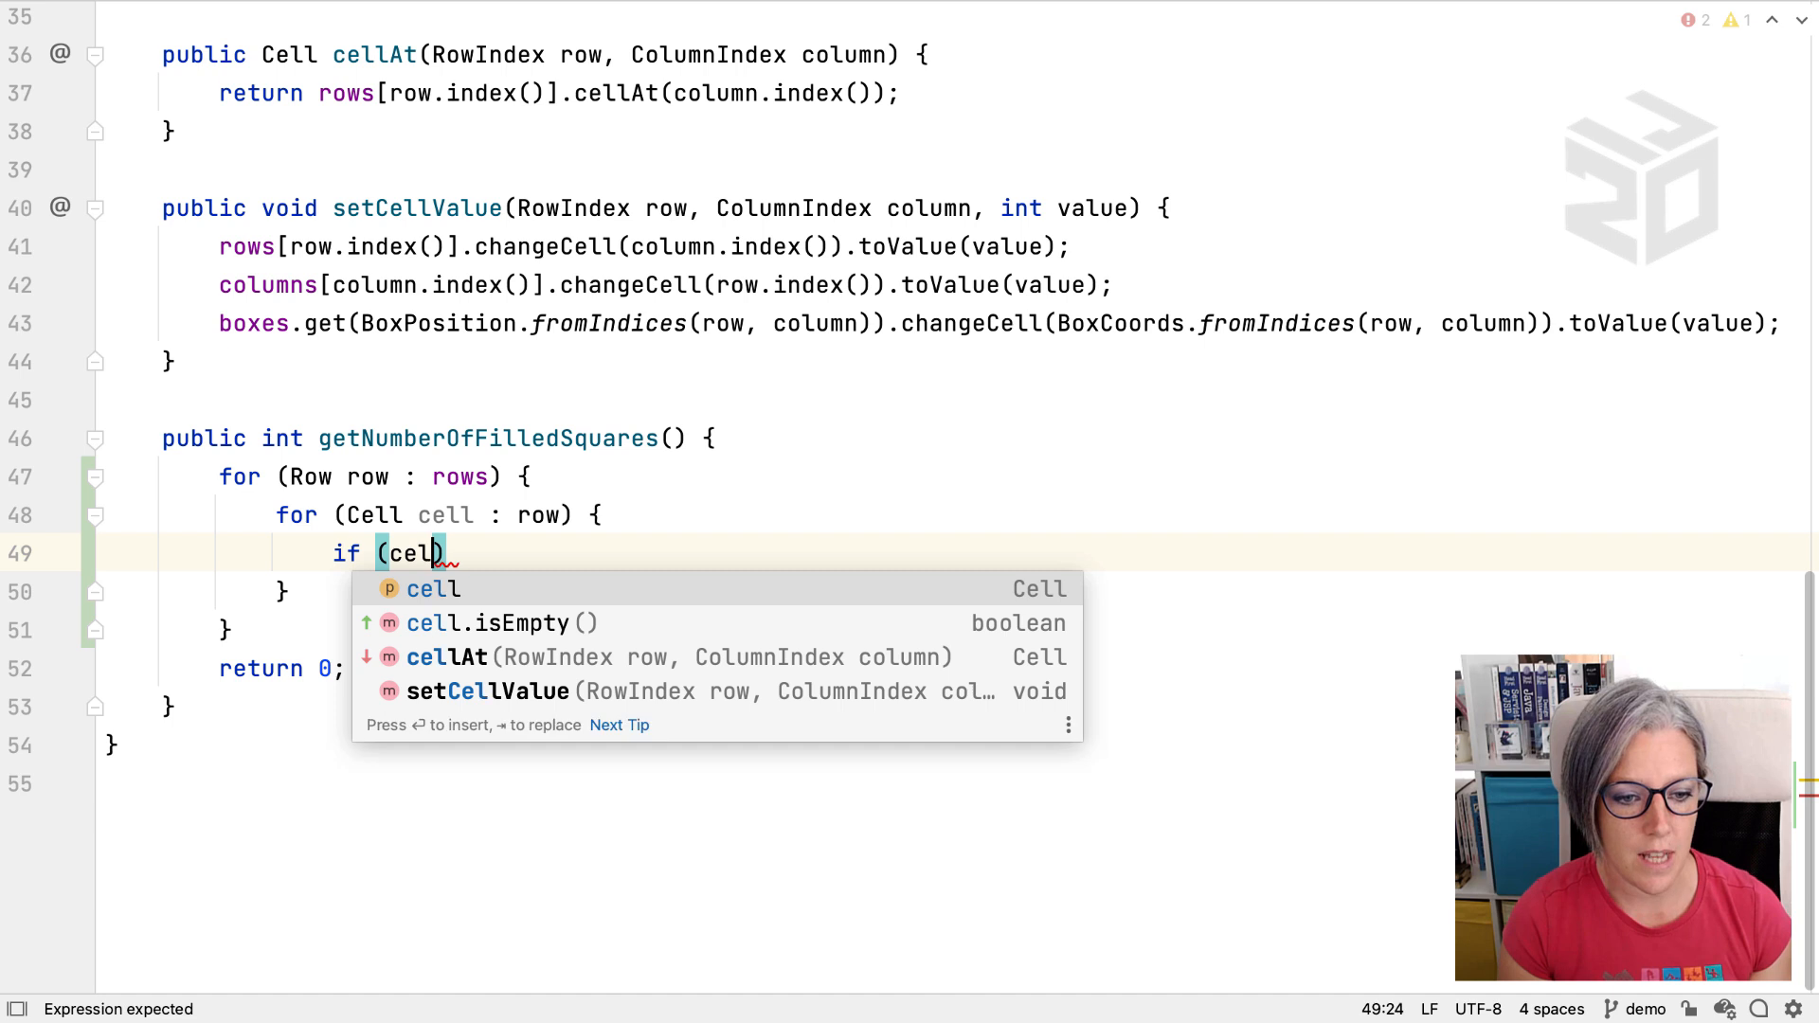
{"action": "key", "text": "Down"}
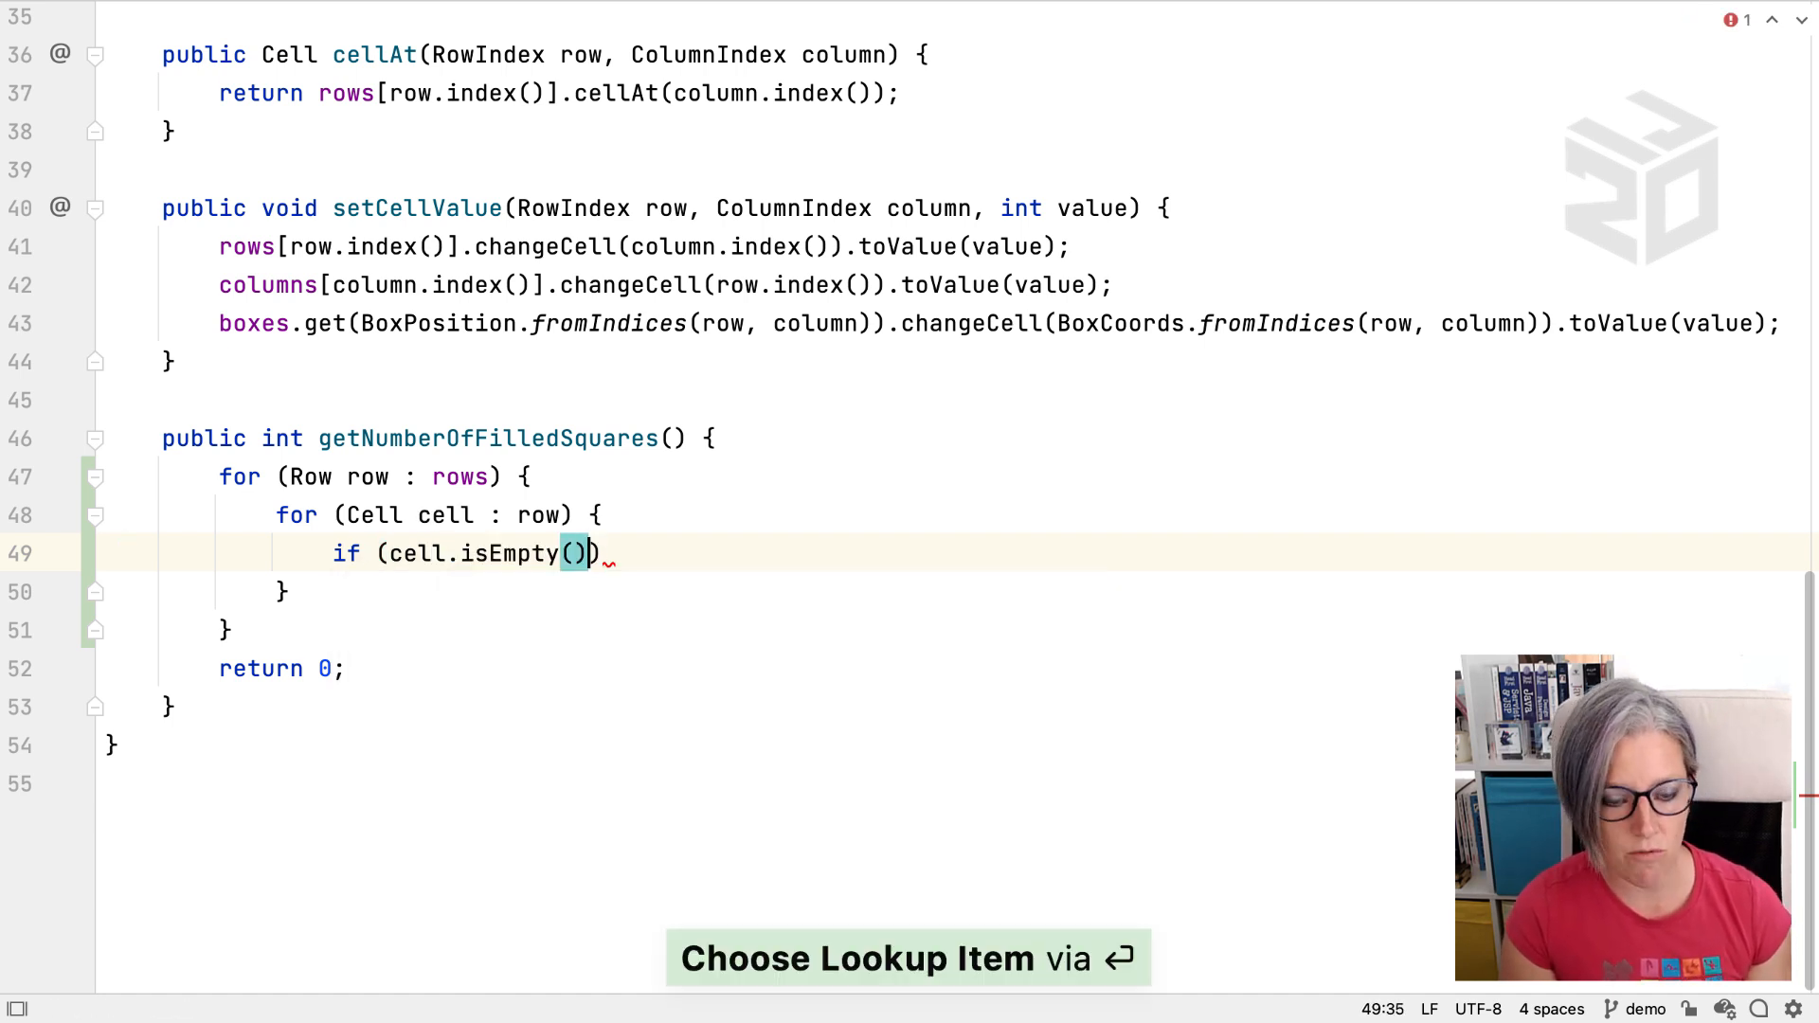
{"action": "type", "text": ".not"}
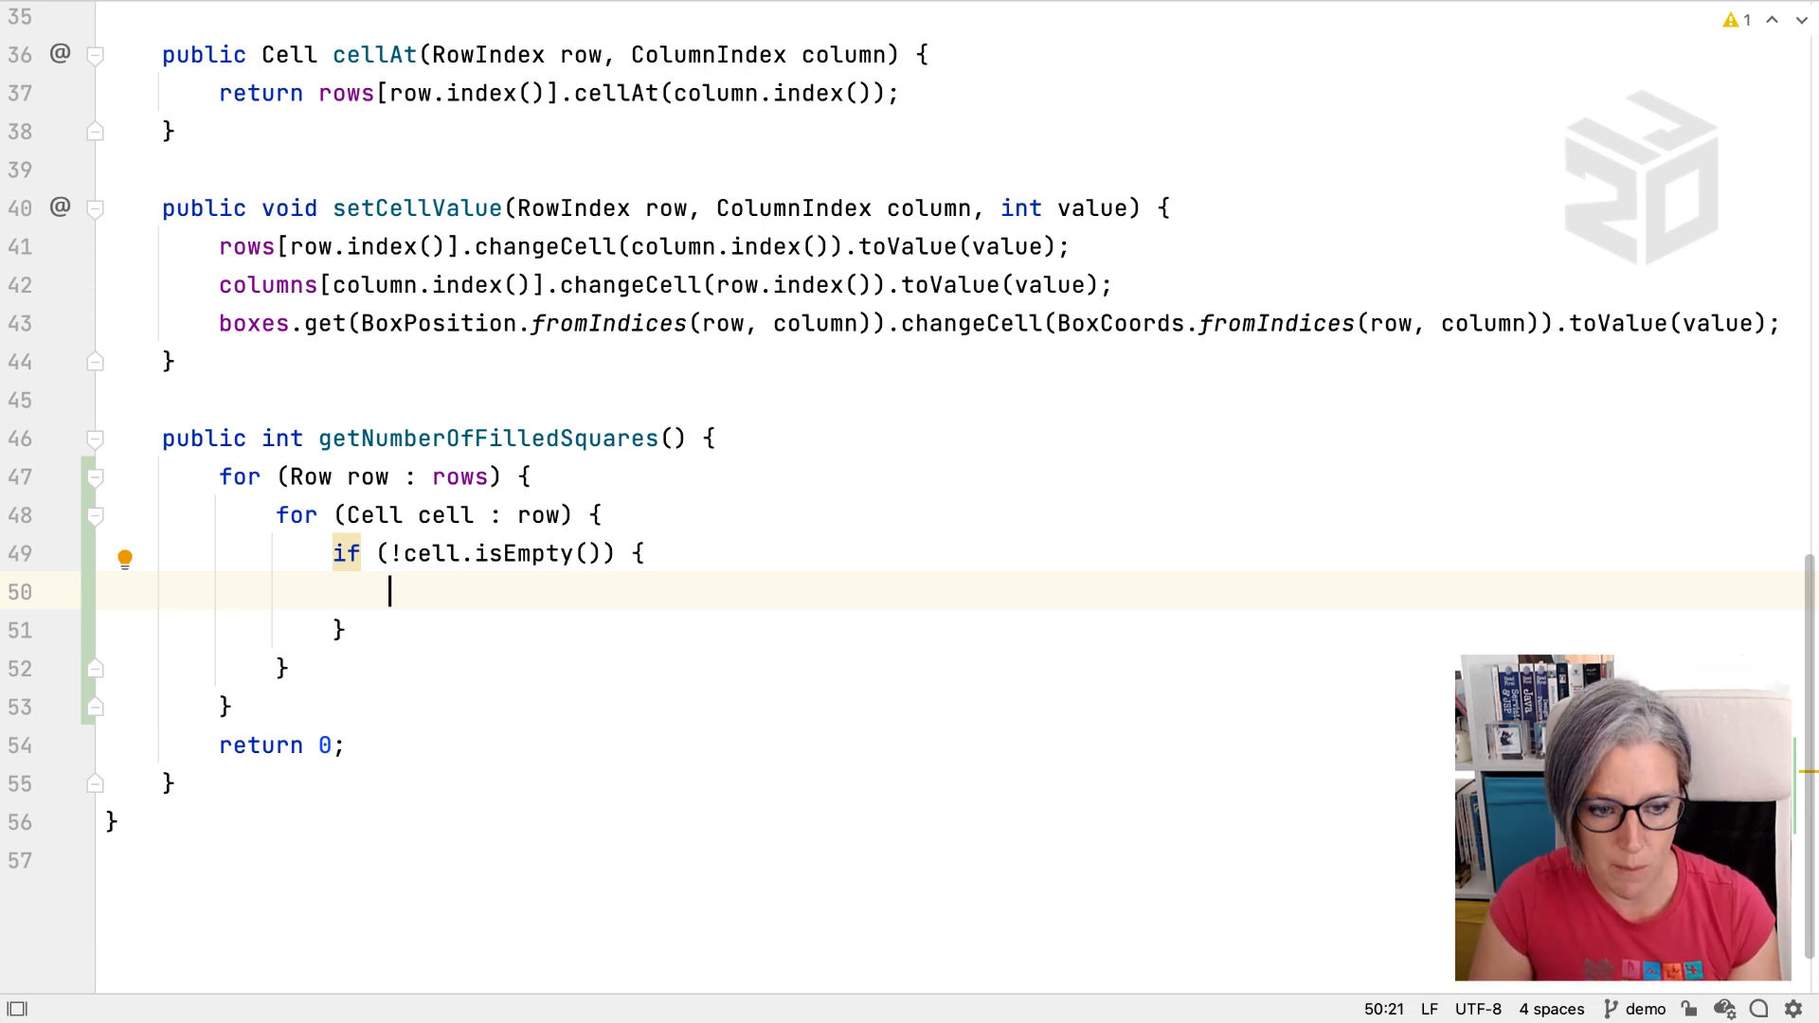
{"action": "type", "text": "row"}
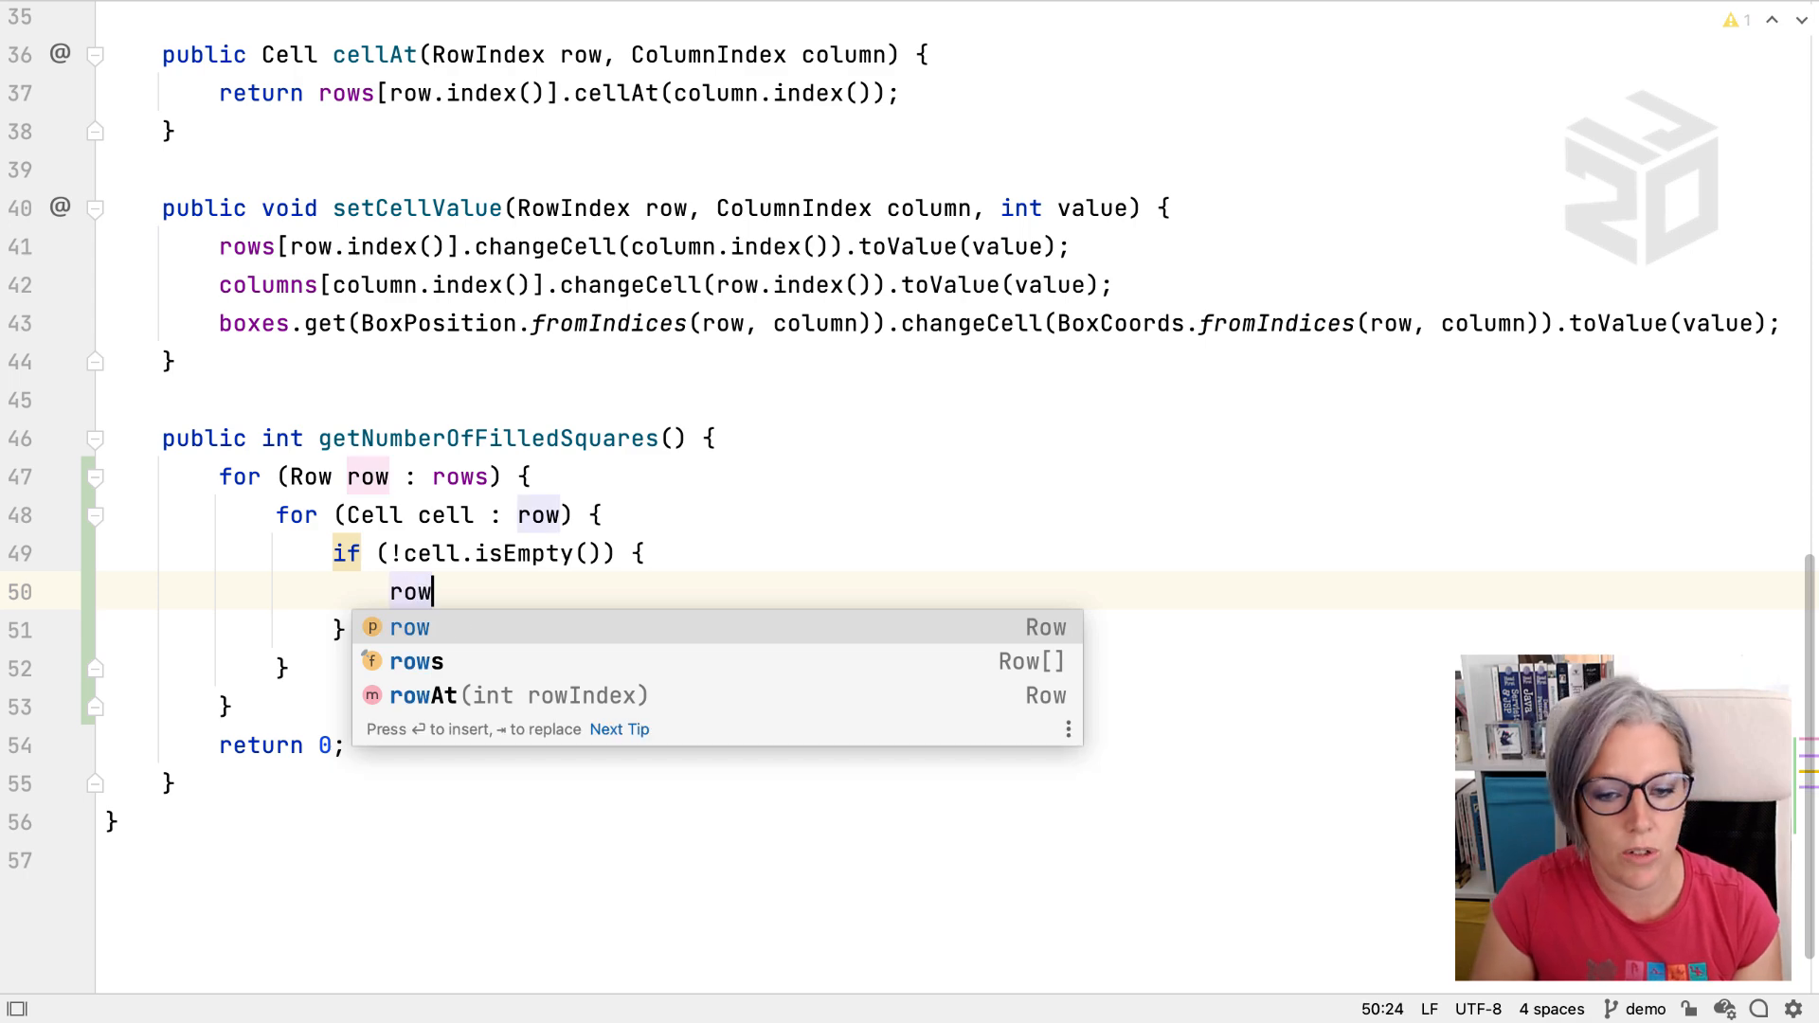
{"action": "type", "text": "."}
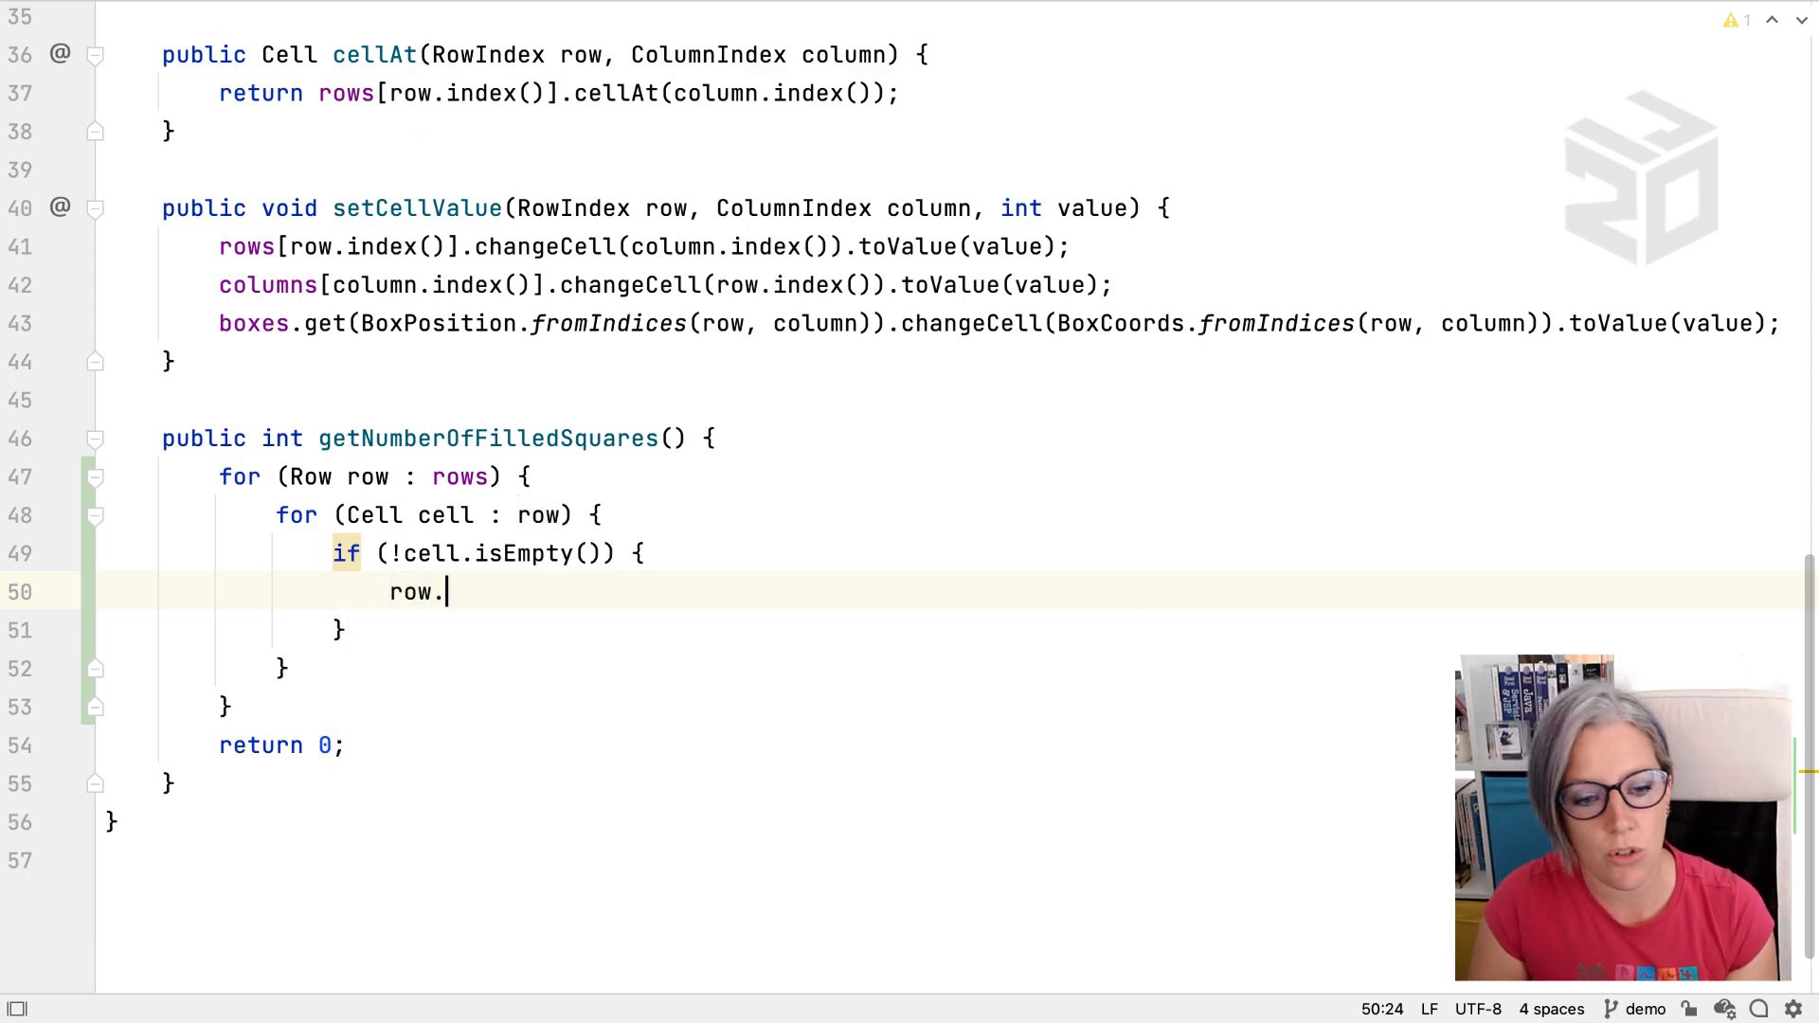
{"action": "type", "text": "cas"}
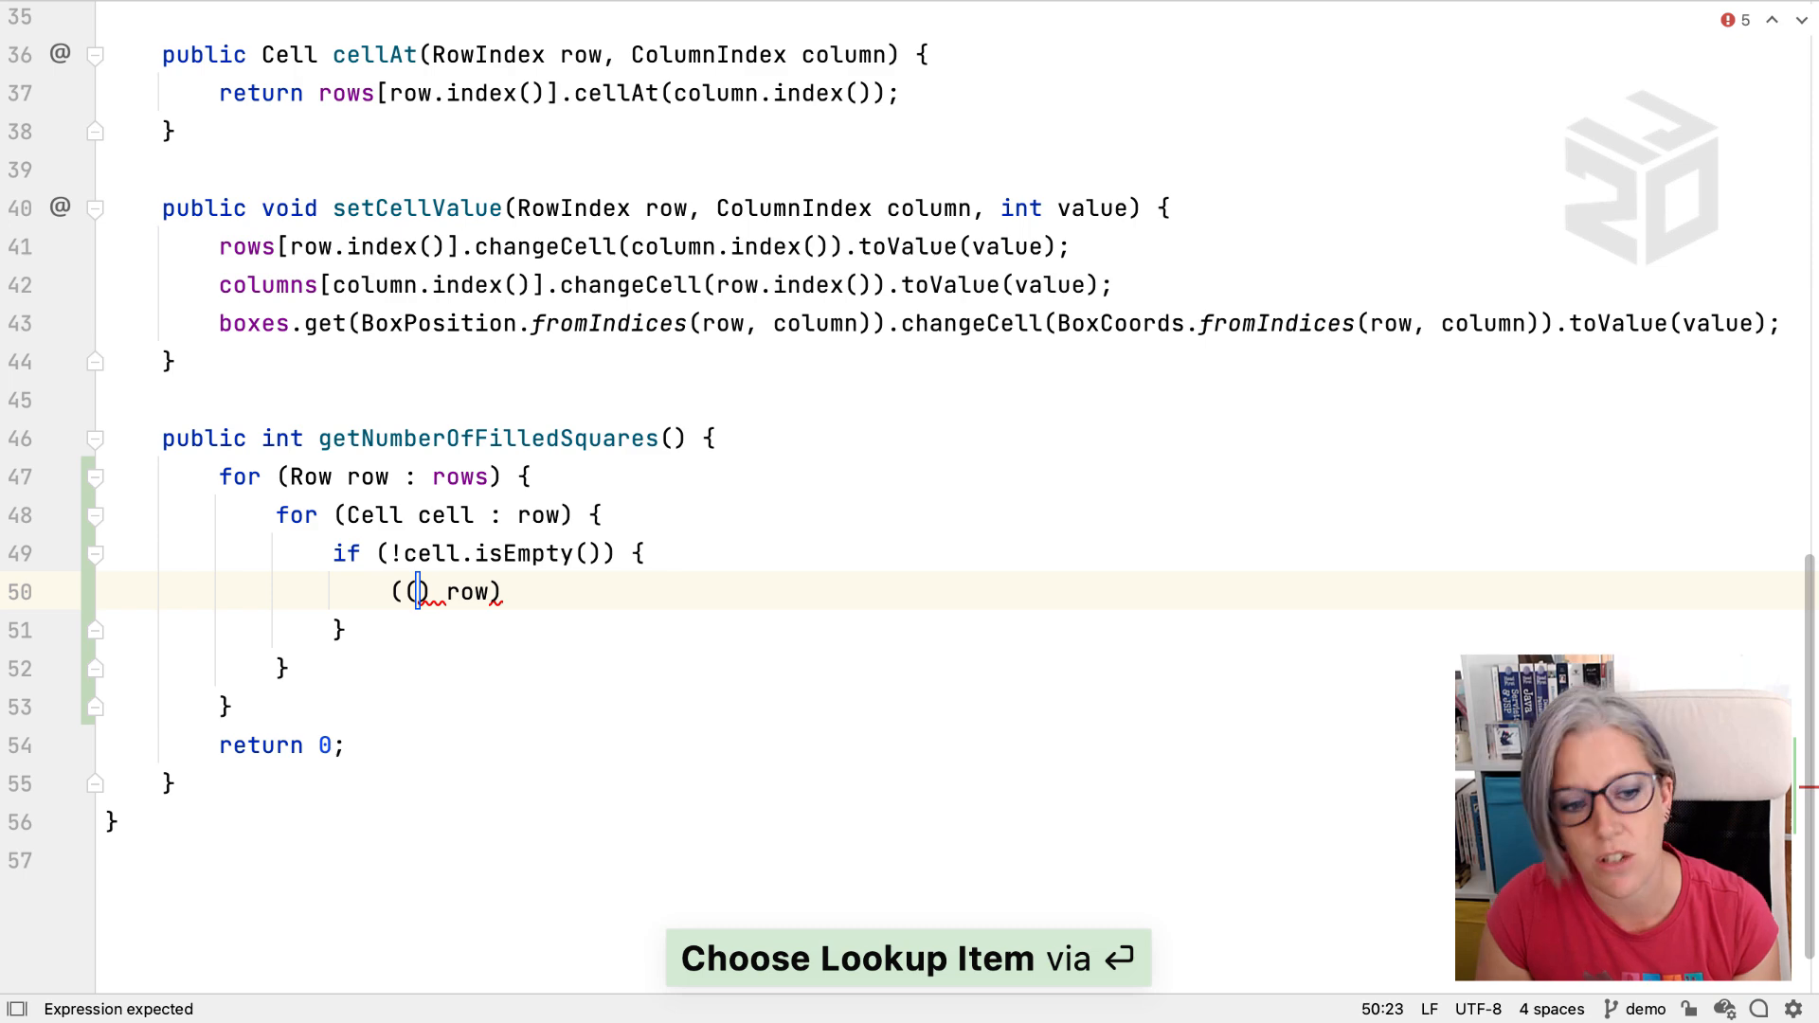
{"action": "type", "text": "List"}
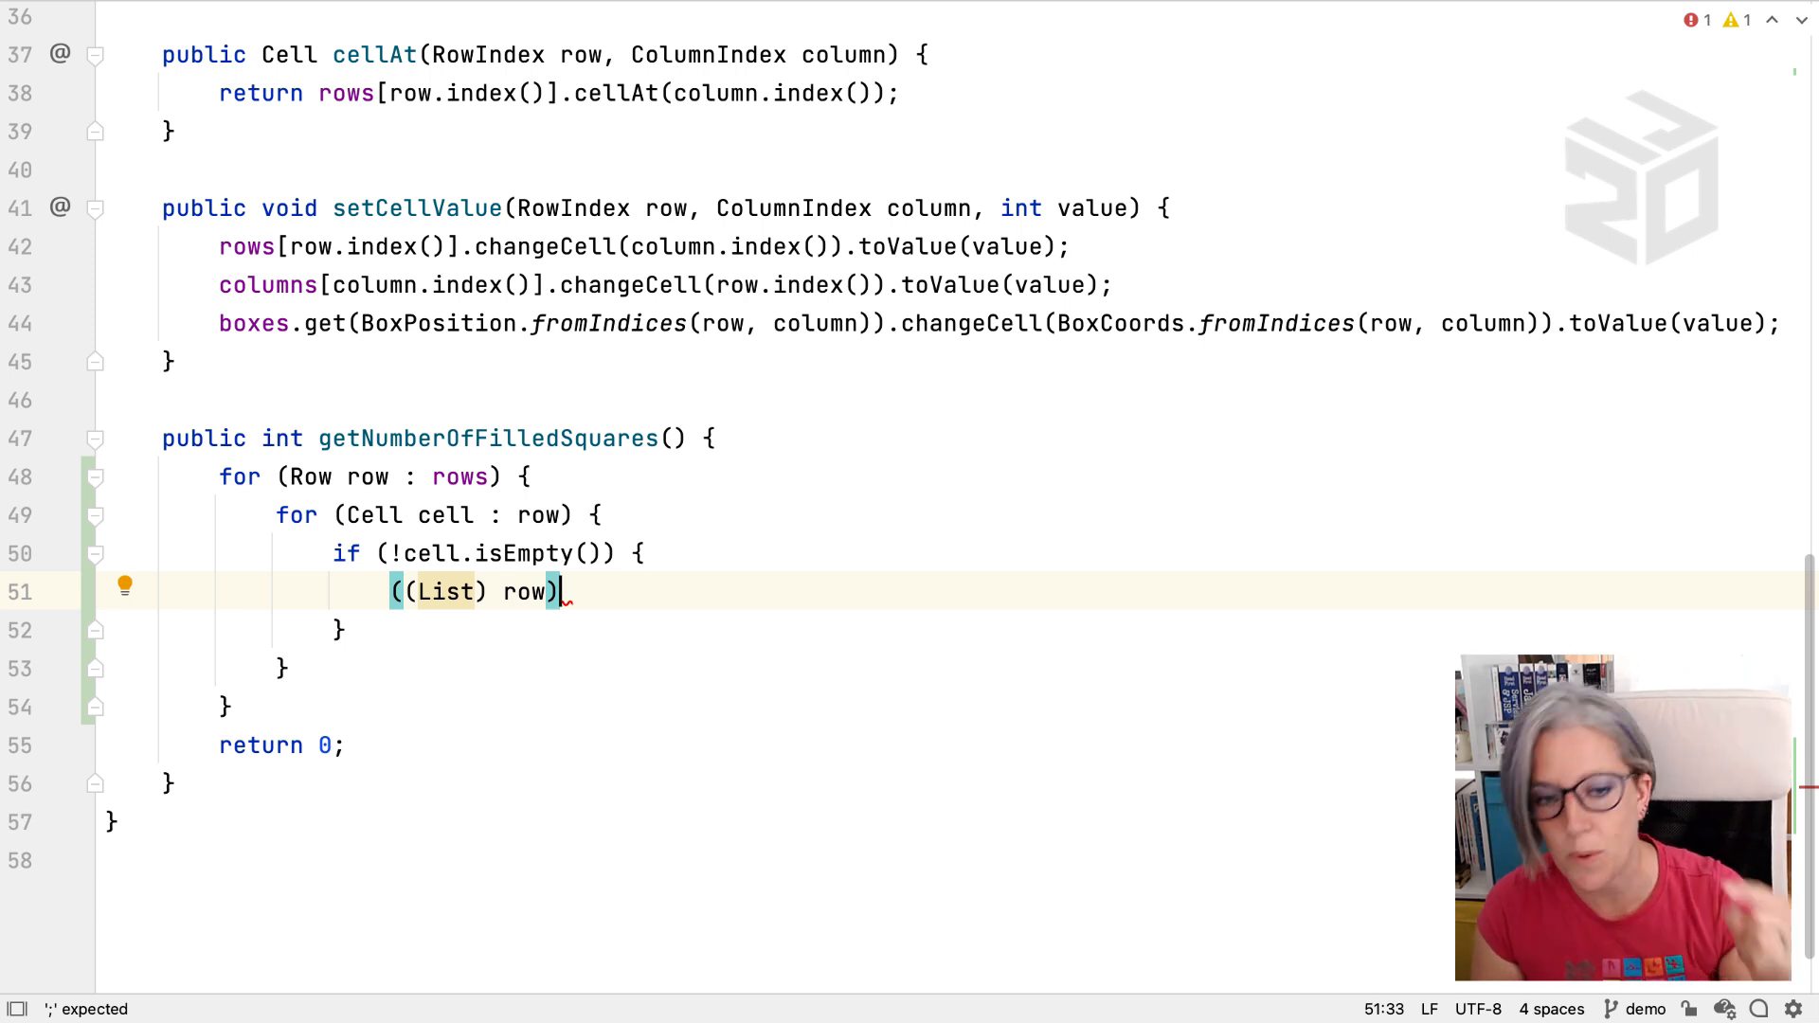
{"action": "type", "text": "."}
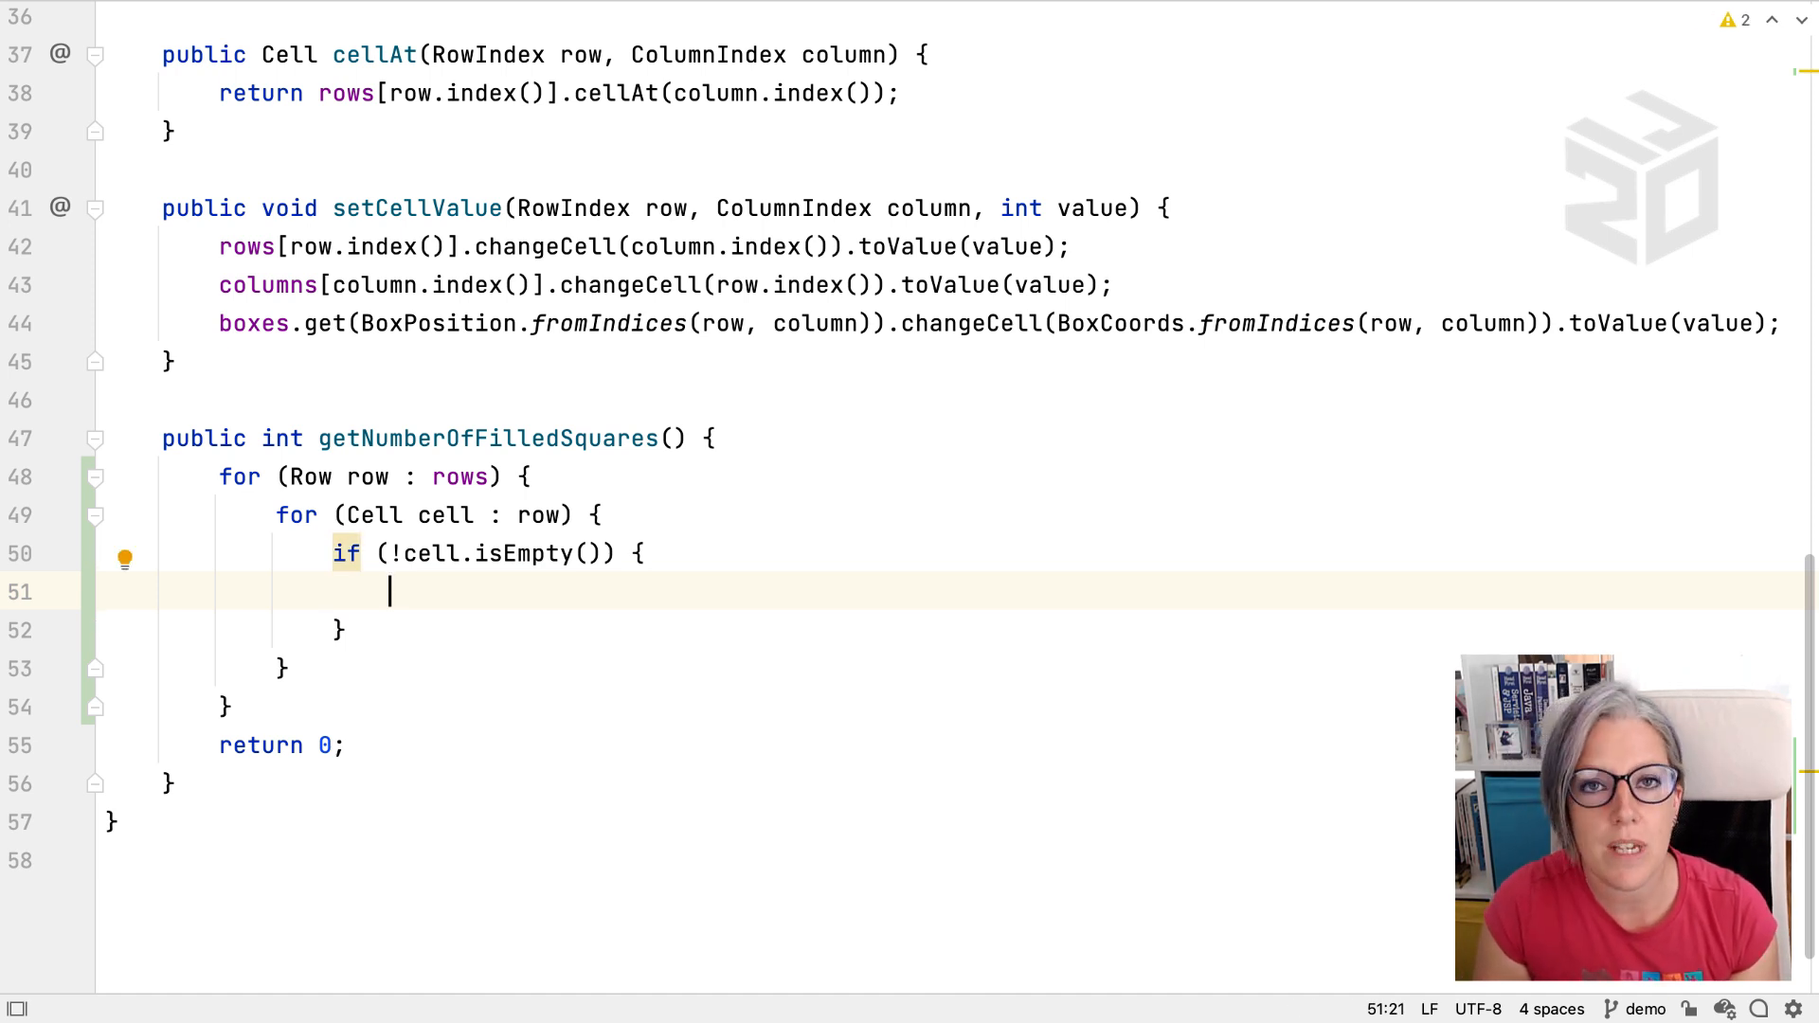
Step: Enter 'row.' in the if block and browse the postfix templates past nn and opt
{"action": "type", "text": "row"}
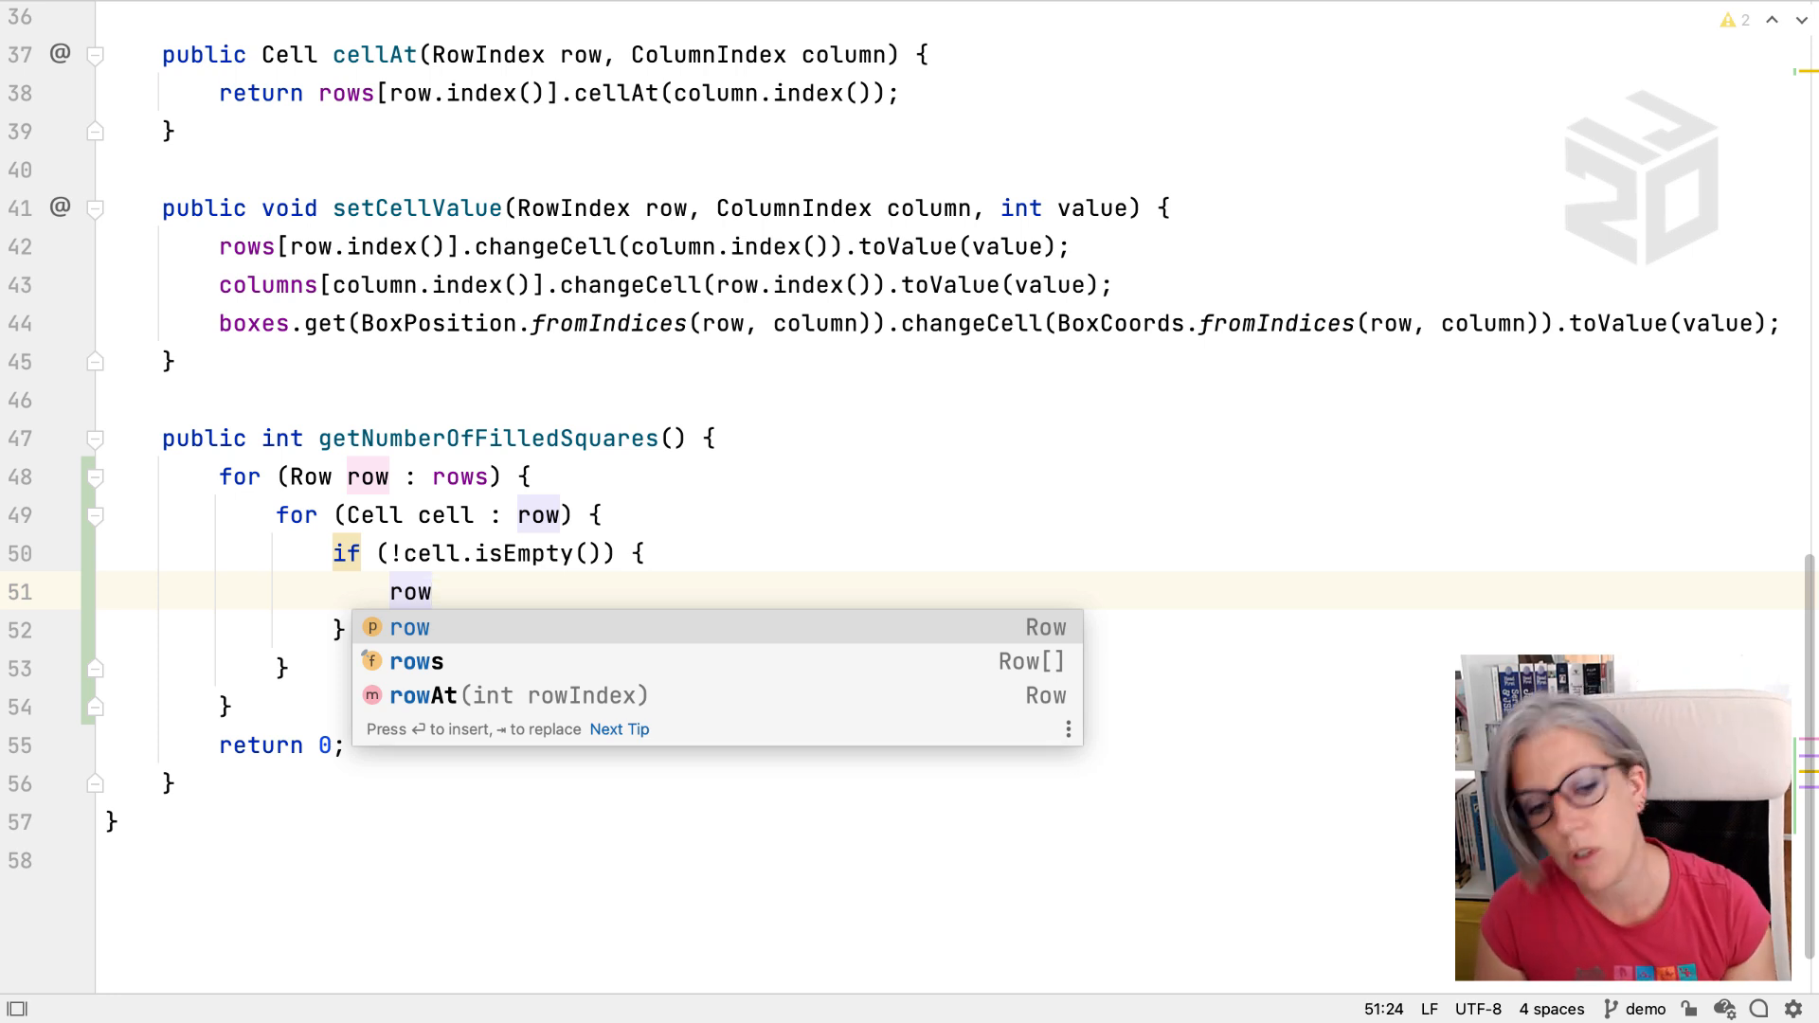
{"action": "type", "text": "."}
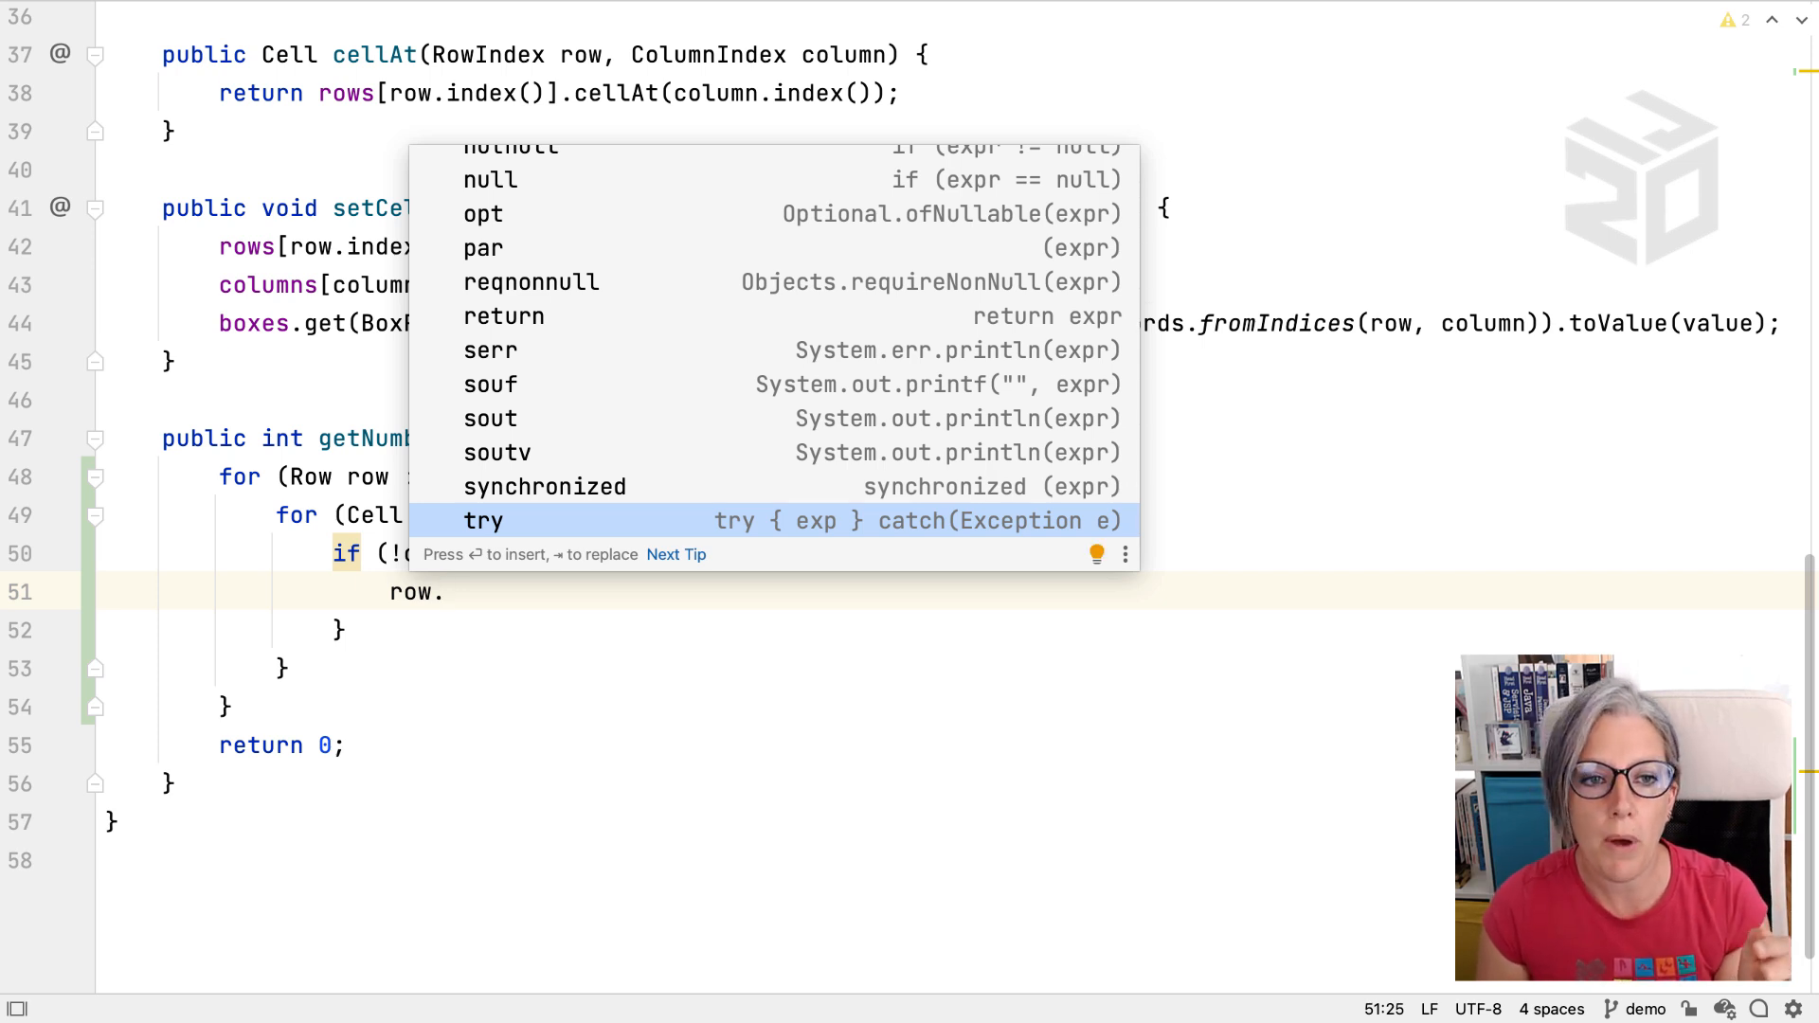
{"action": "scroll", "scroll_direction": "up", "scroll_amount": 3}
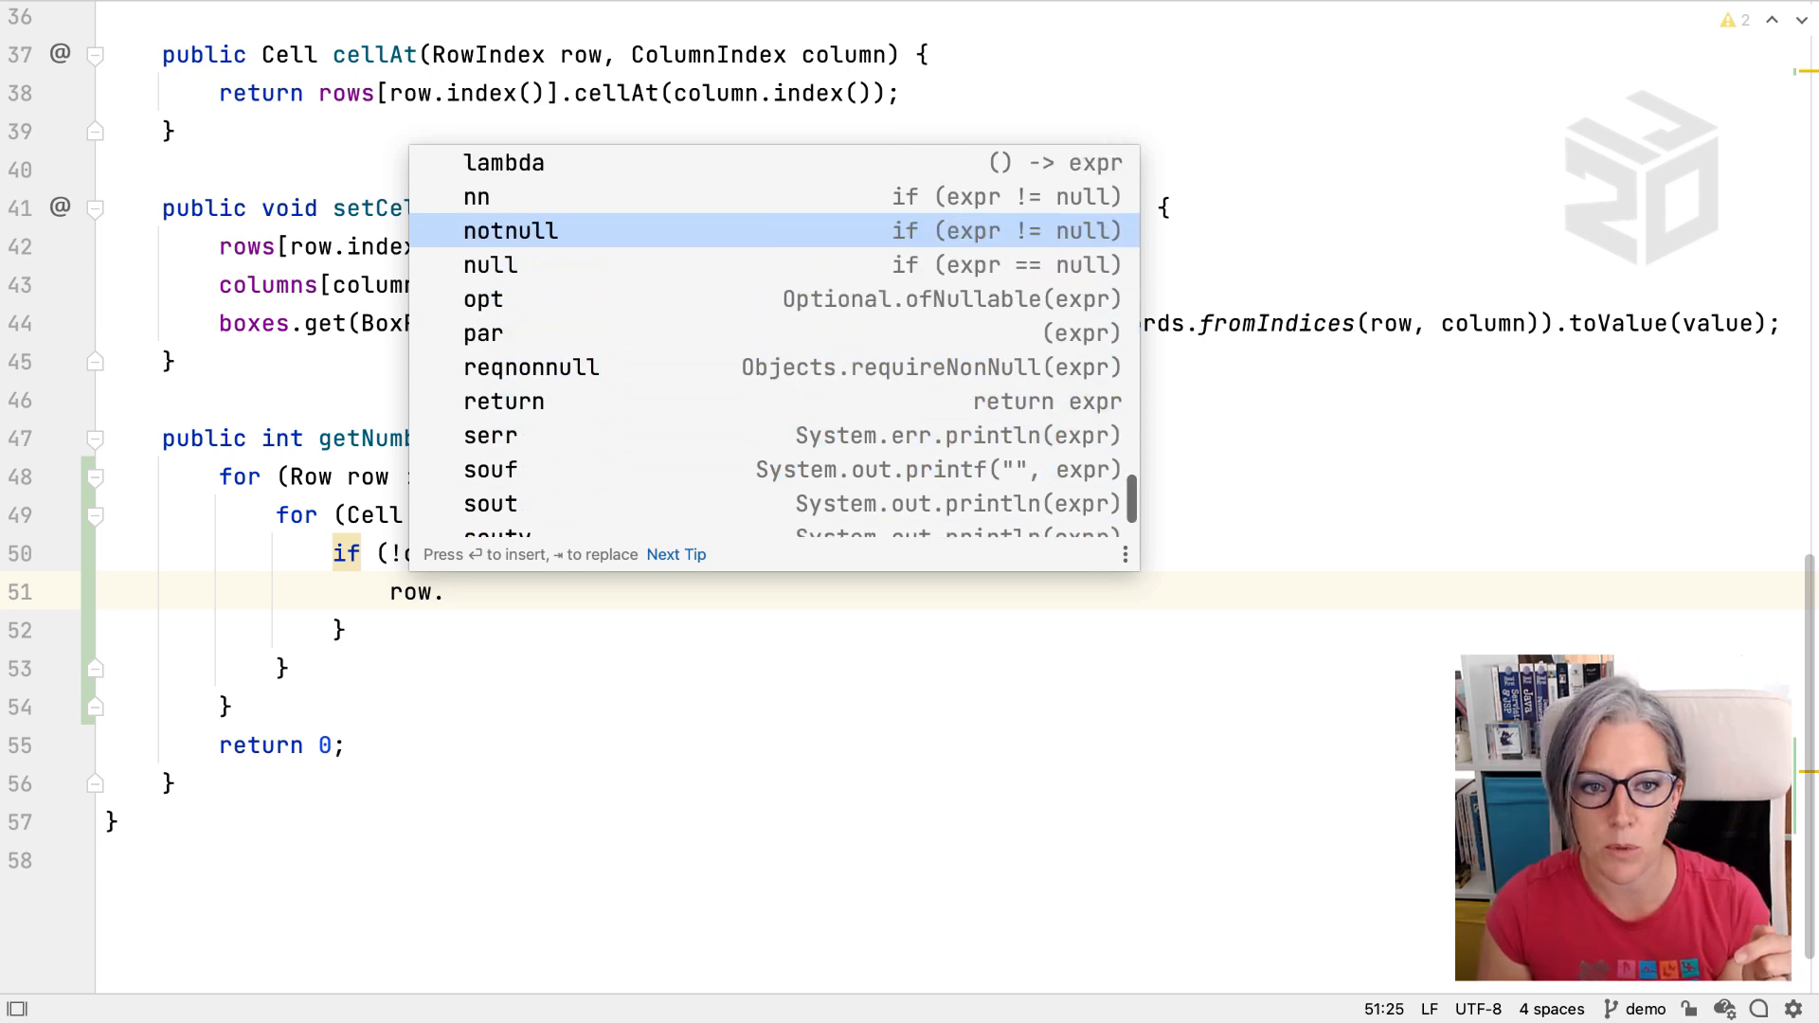
{"action": "scroll", "scroll_direction": "up", "scroll_amount": 3}
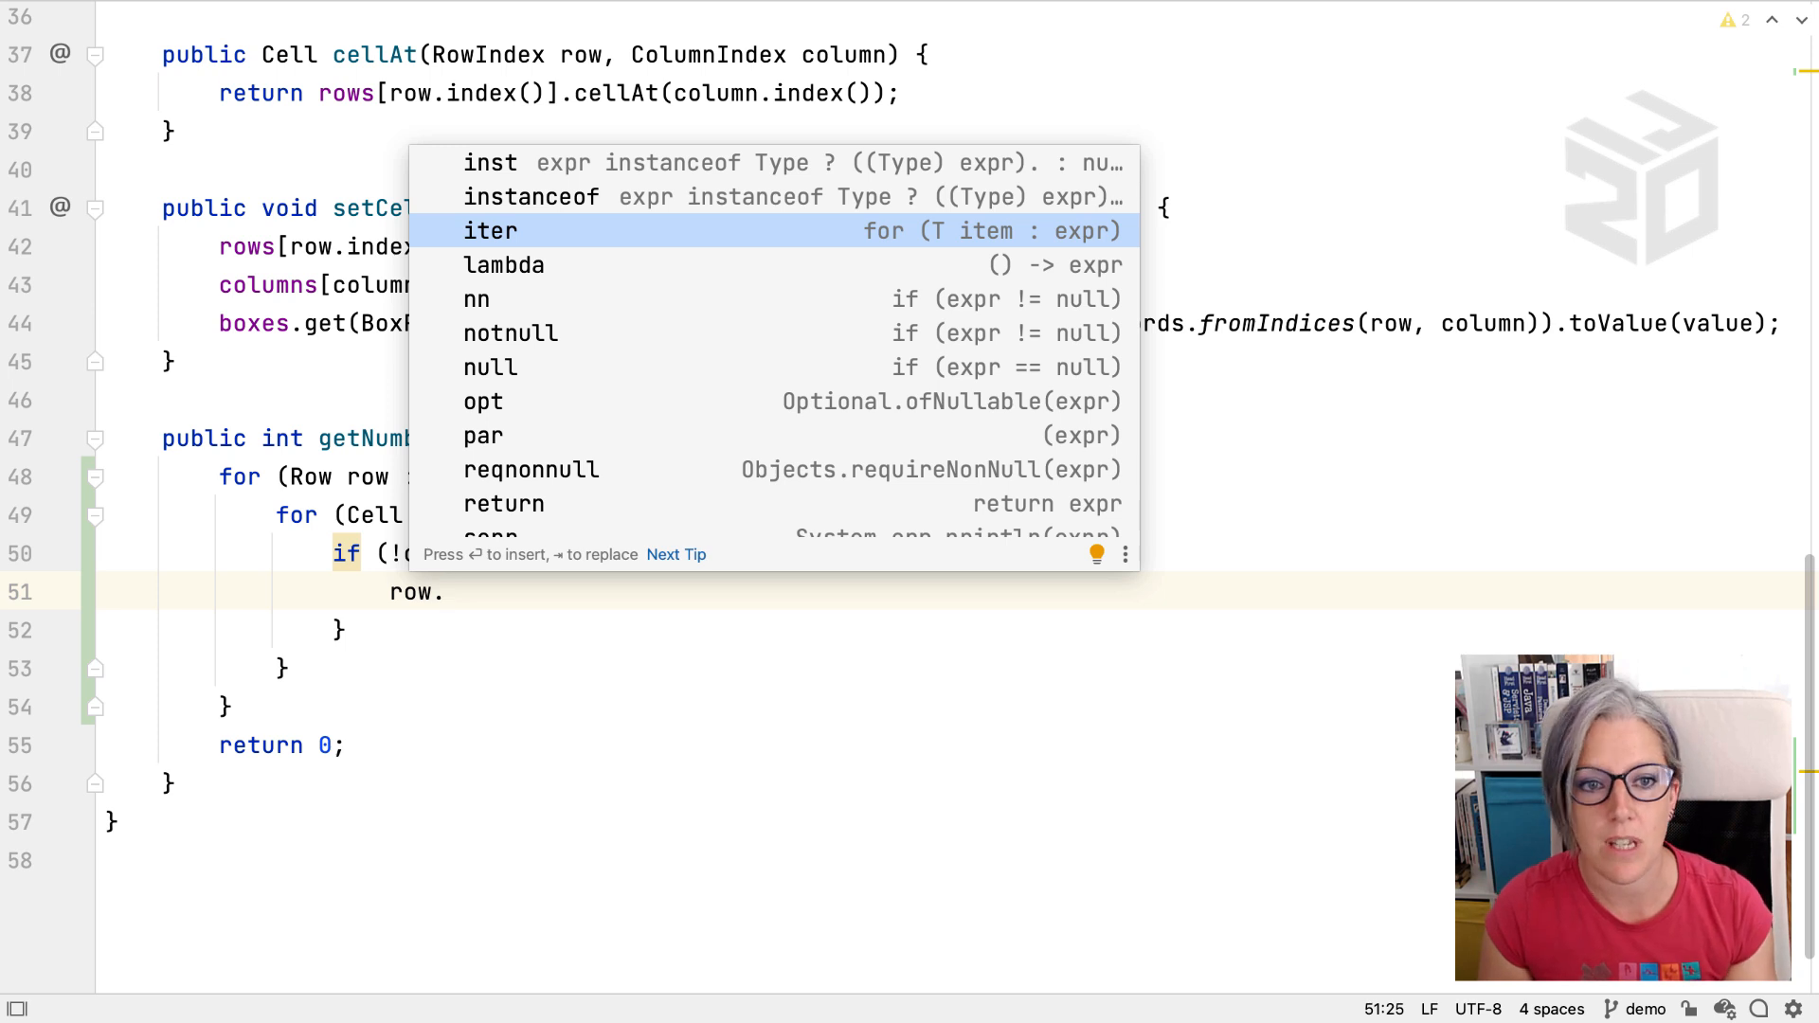
{"action": "scroll", "scroll_direction": "up", "scroll_amount": 3}
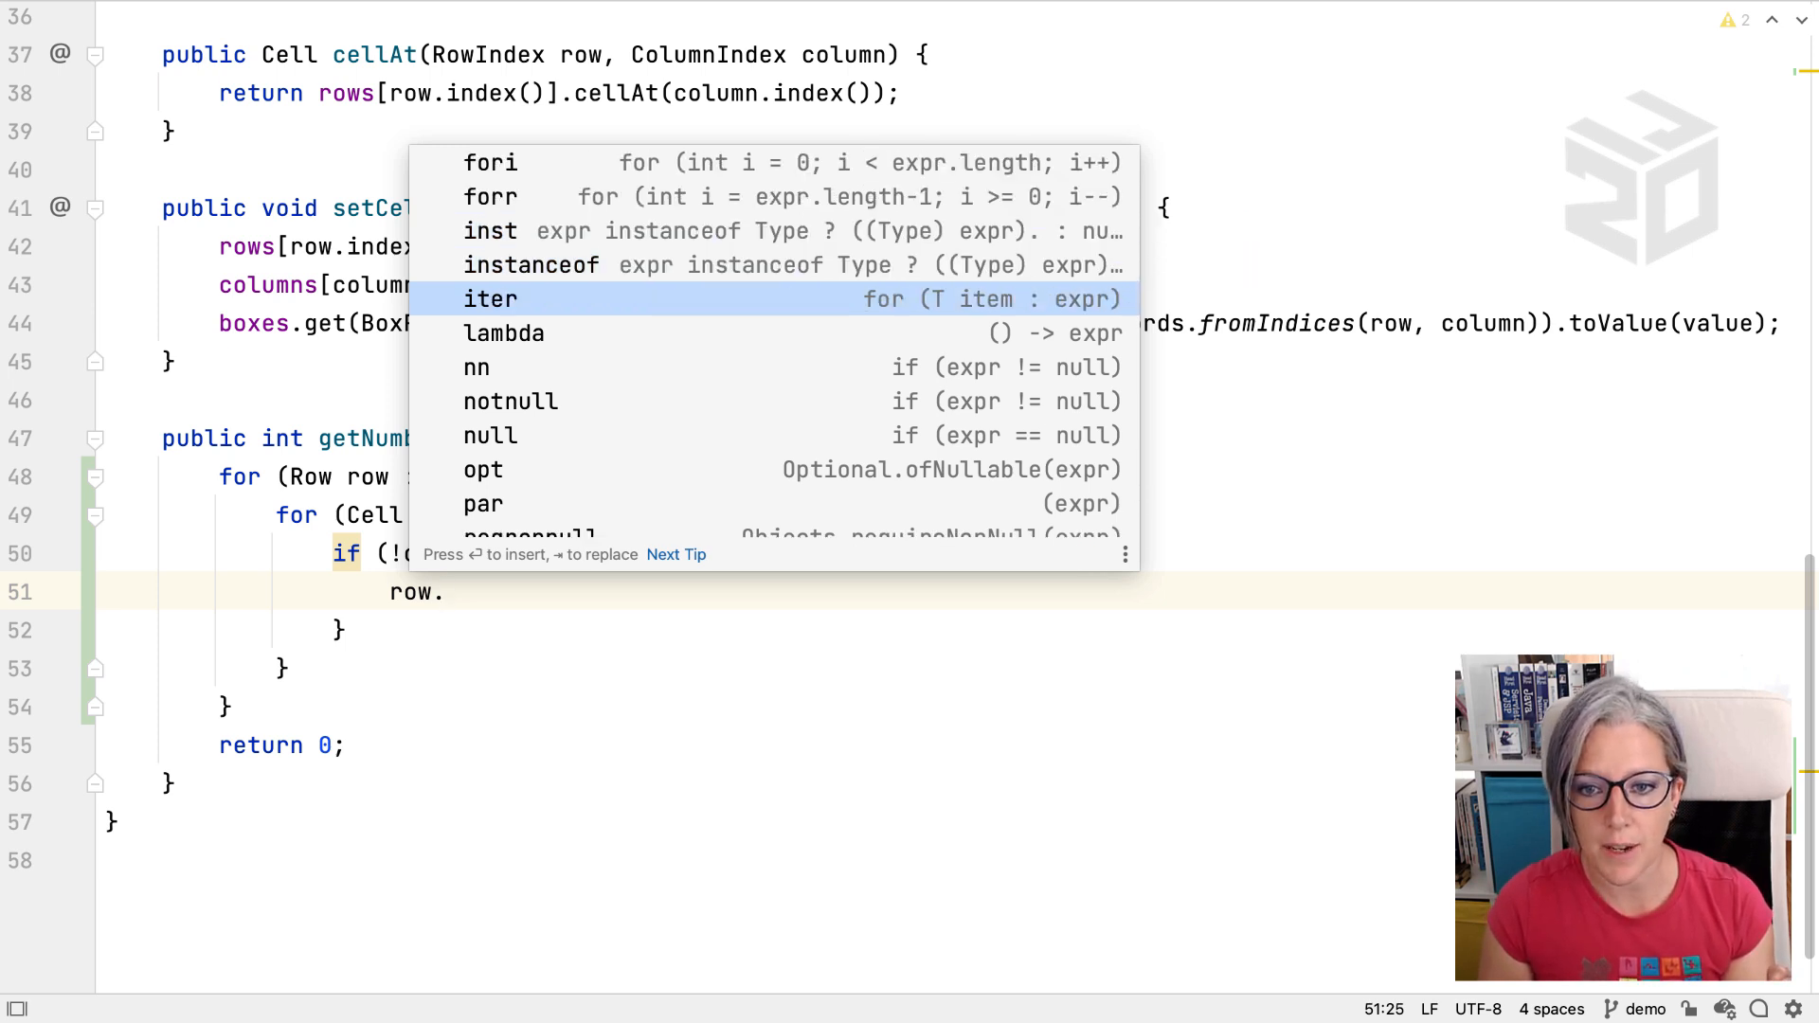
{"action": "key", "text": "Down"}
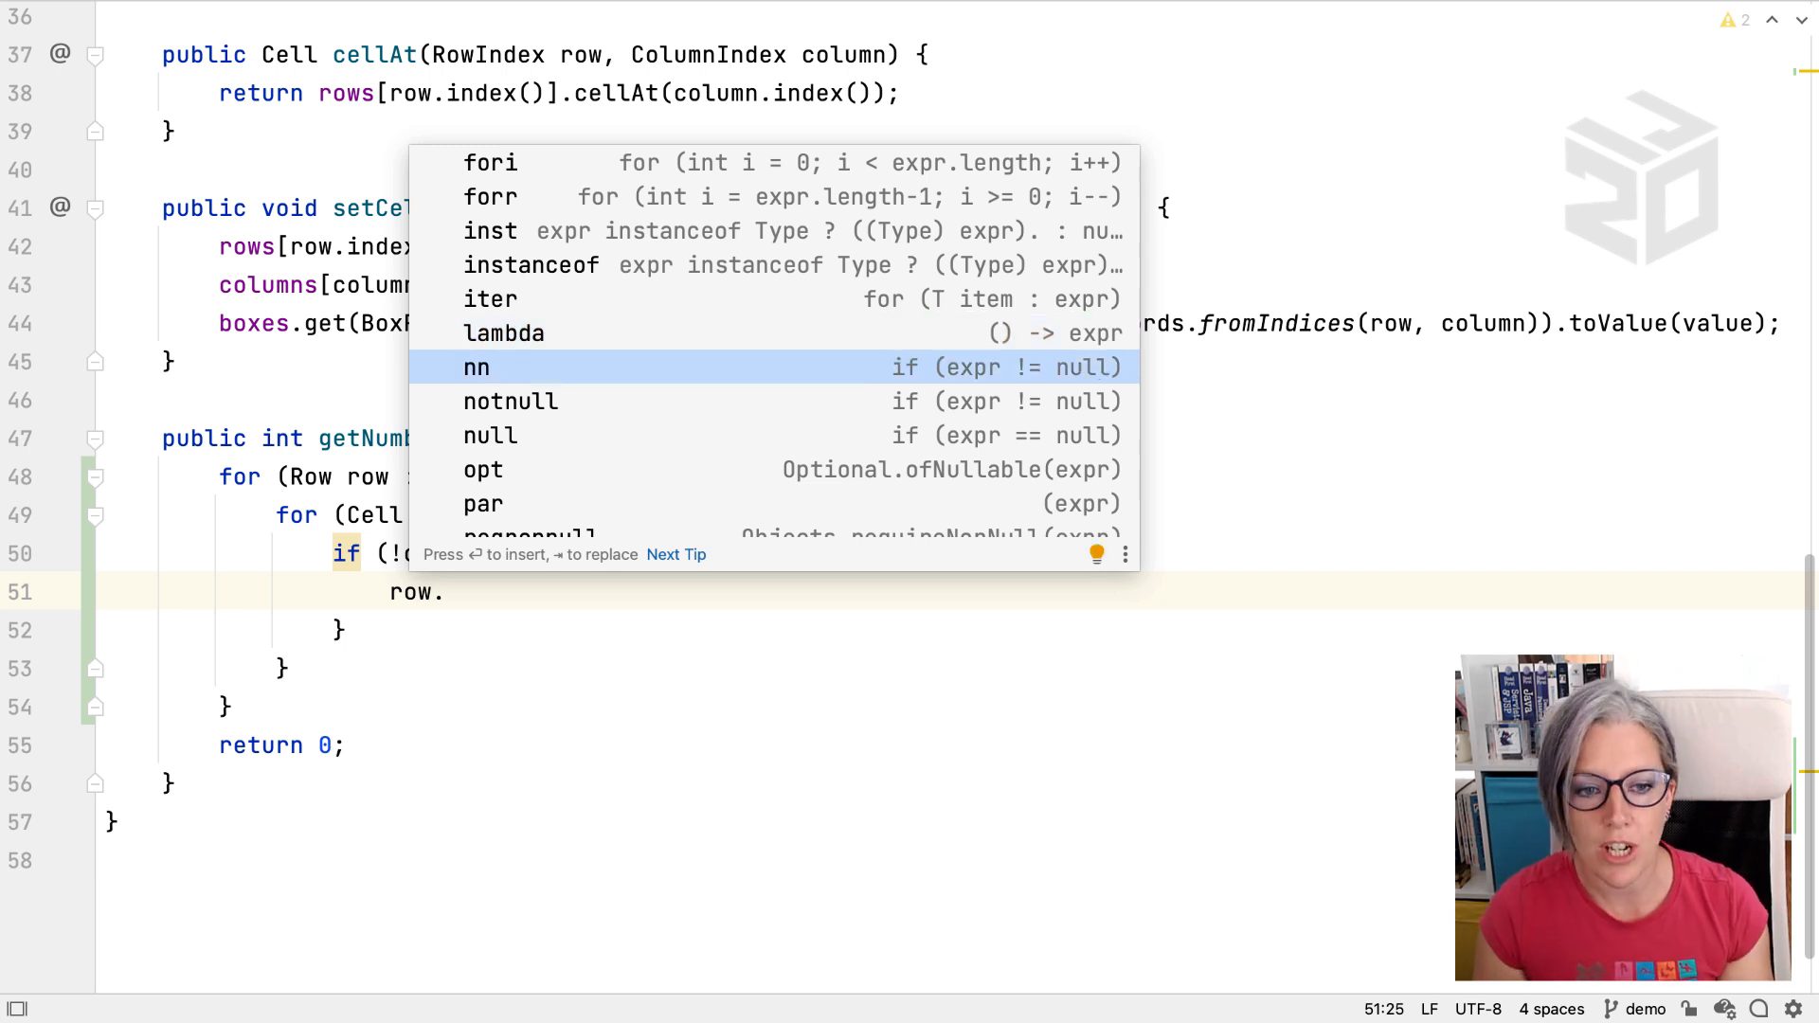
{"action": "key", "text": "down"}
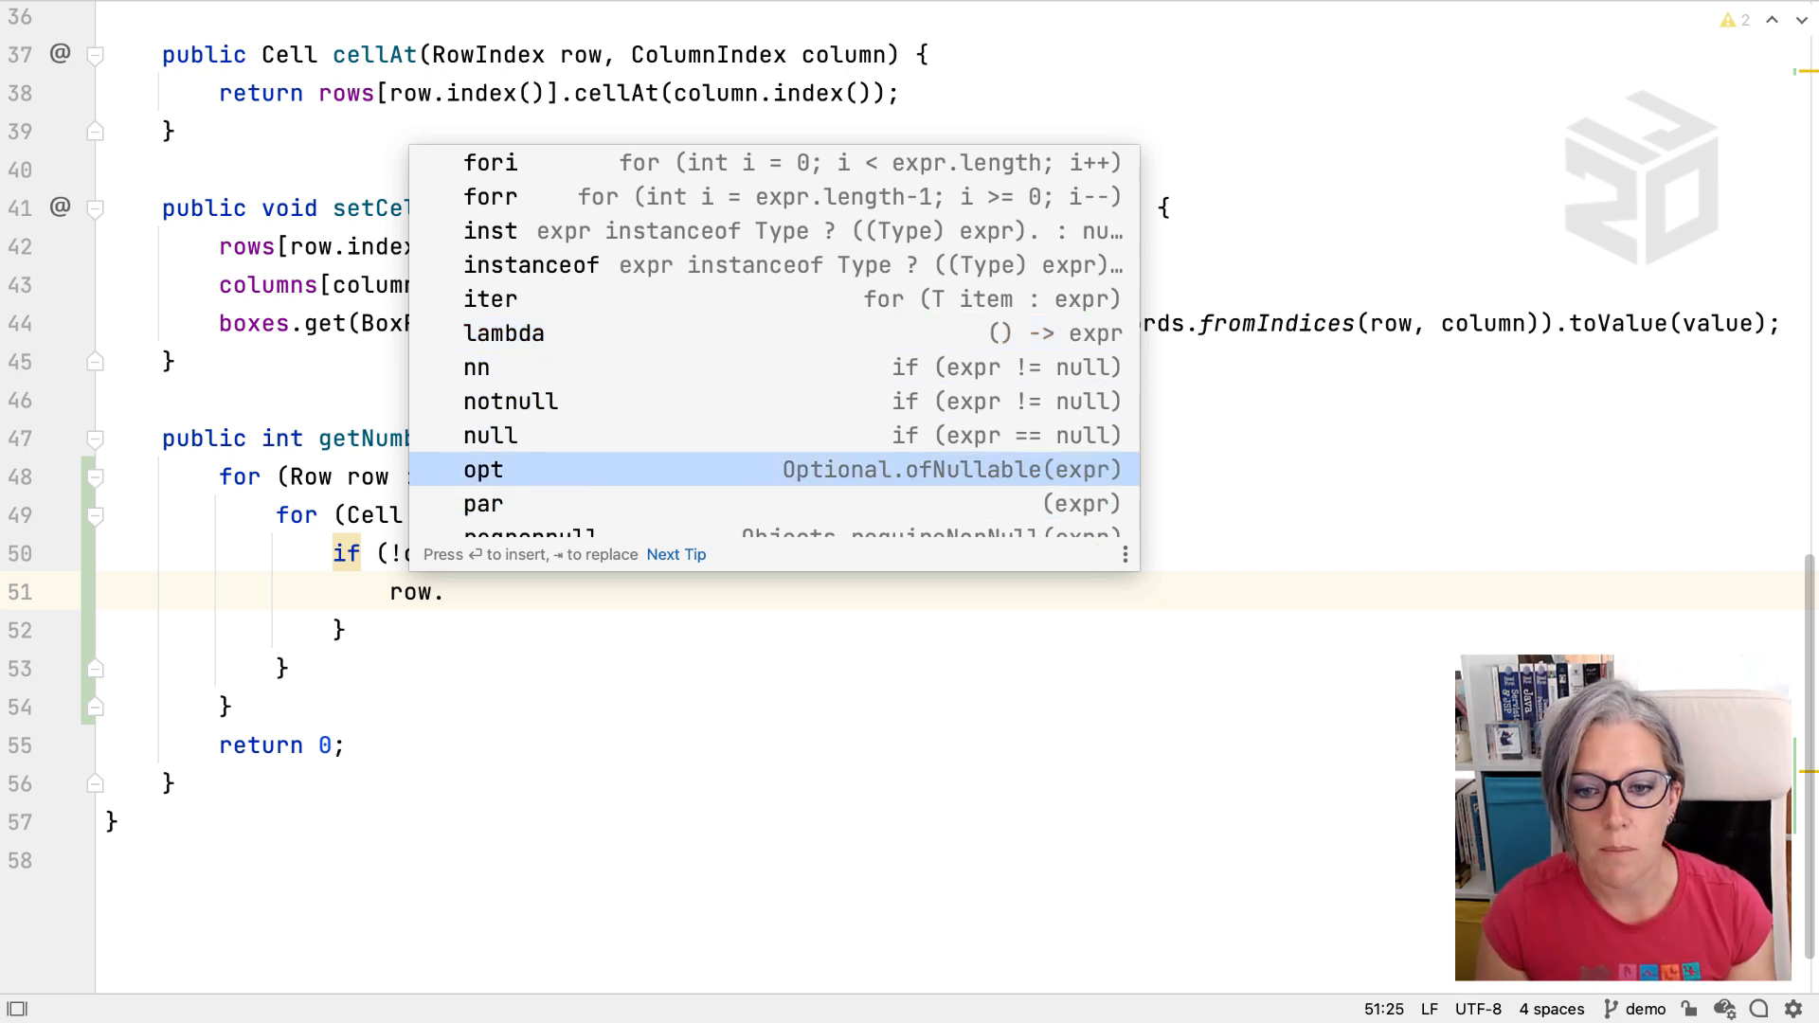
{"action": "scroll", "scroll_direction": "down", "scroll_amount": 3}
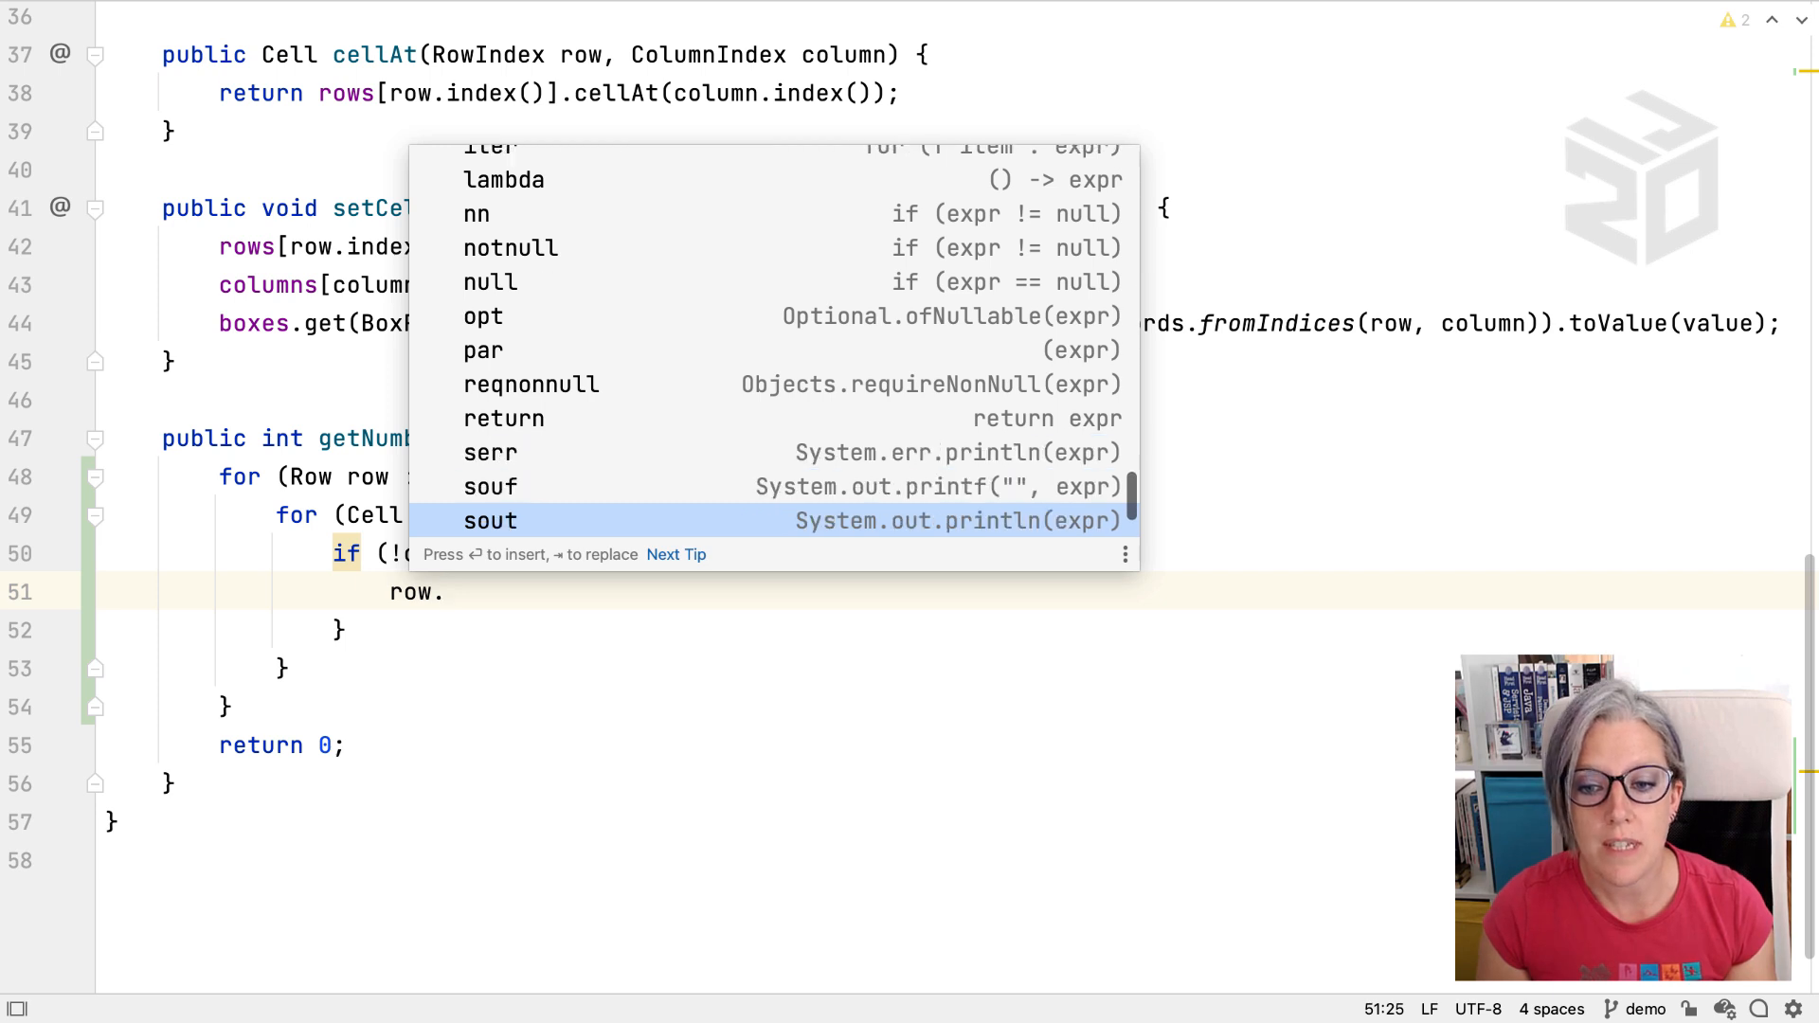